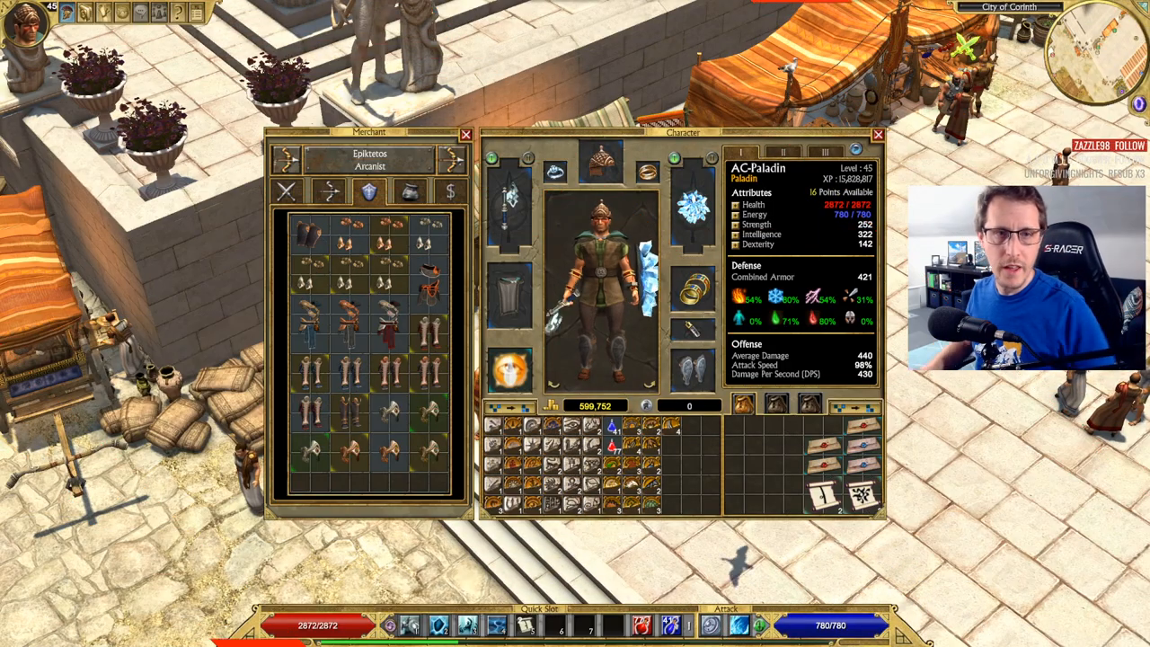
pyautogui.moveTo(309, 440)
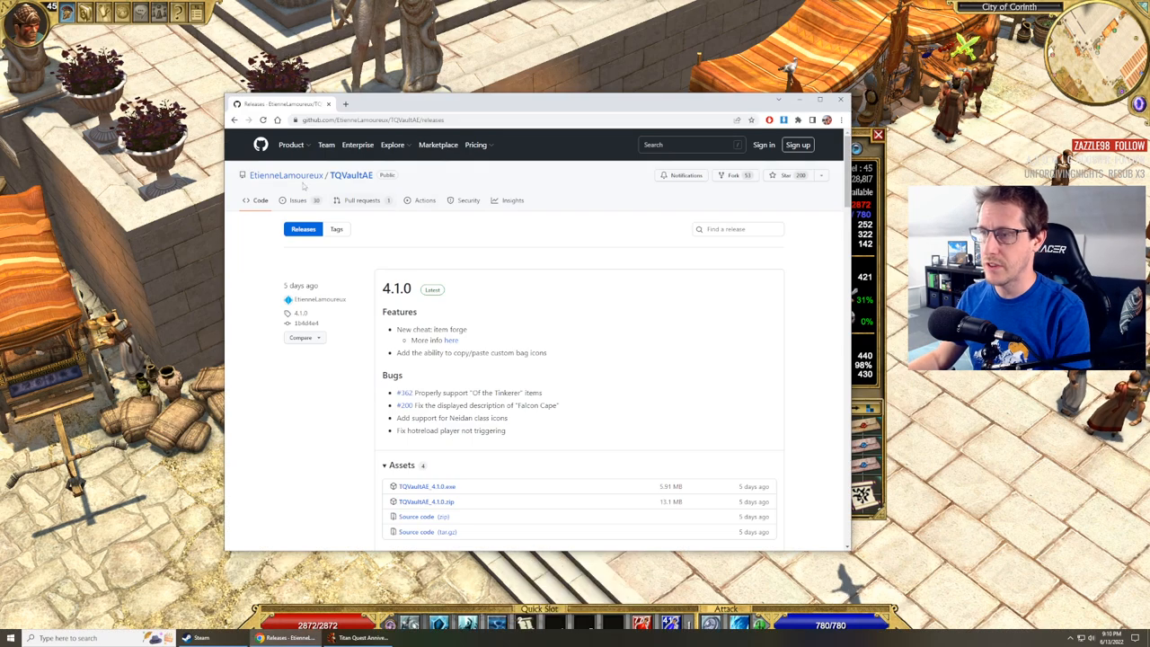
pyautogui.moveTo(286, 176)
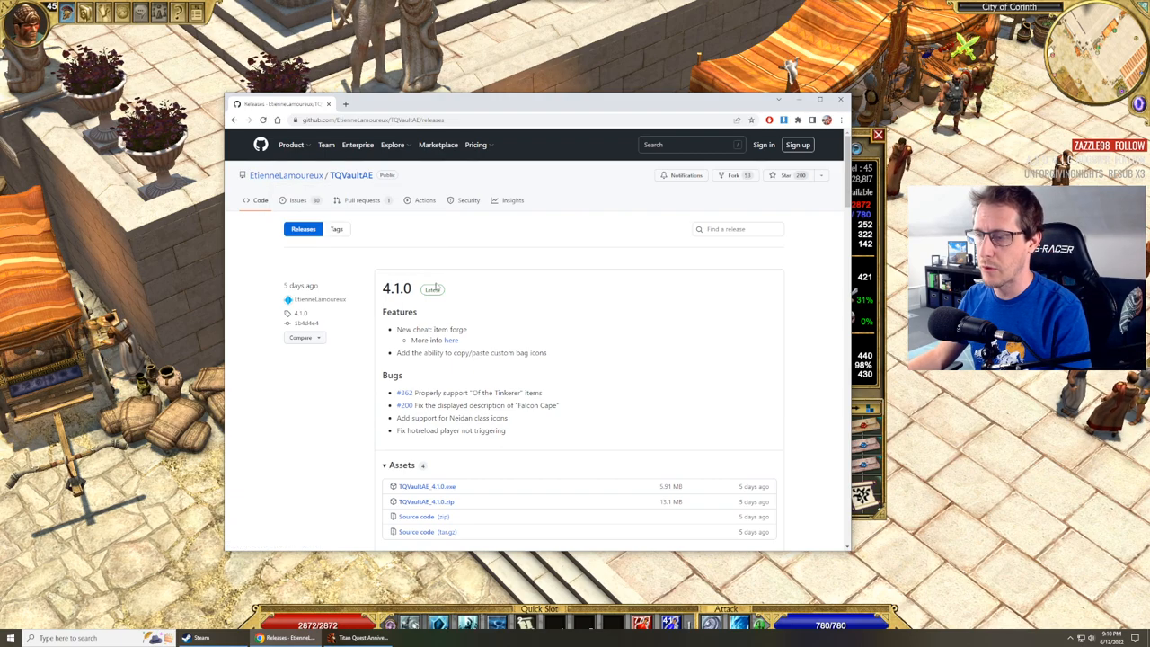
pyautogui.moveTo(405, 392)
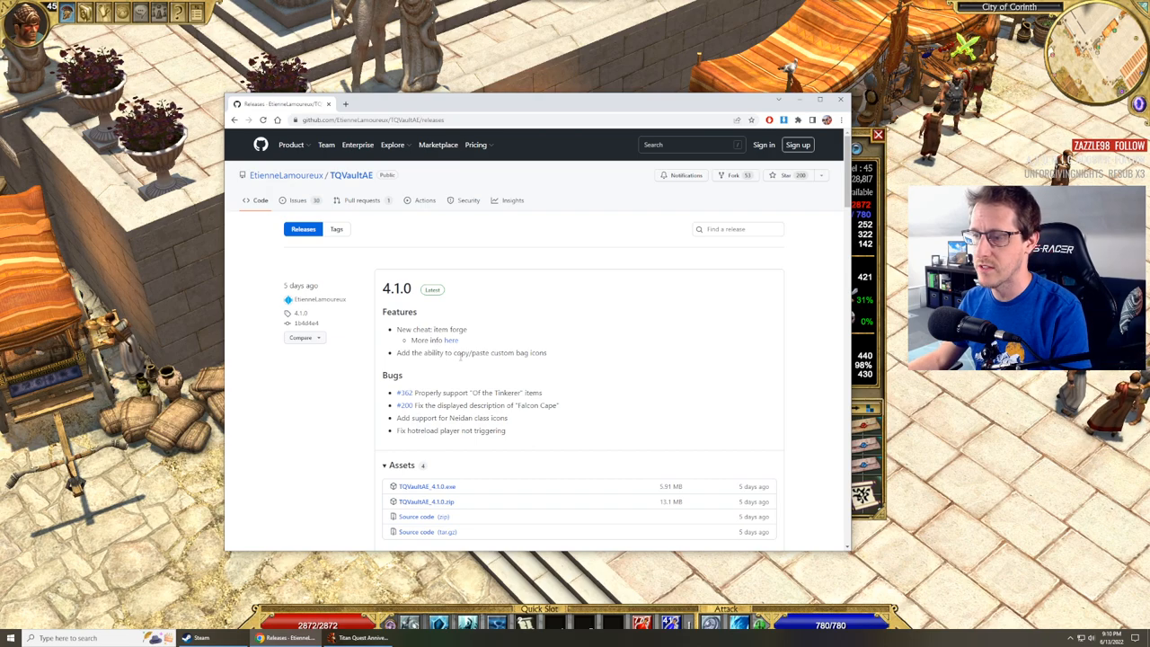
pyautogui.moveTo(476, 510)
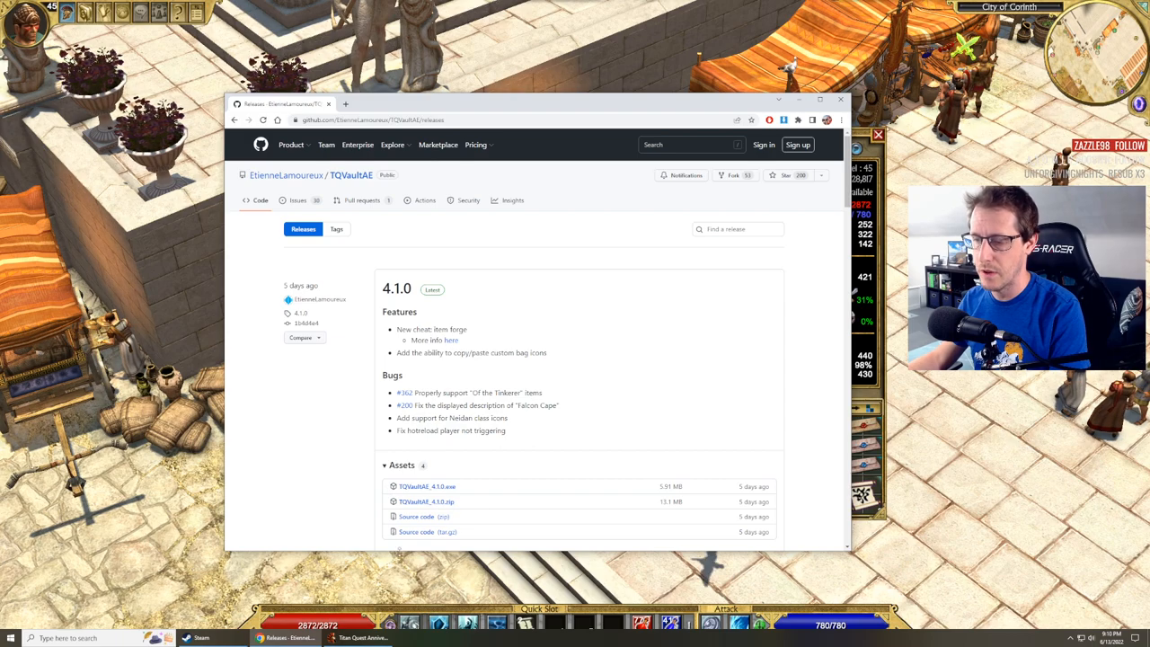
# - Launch TQVaultAE from the Start menu, loading the AC-Paladin character's vault
pyautogui.click(9, 638)
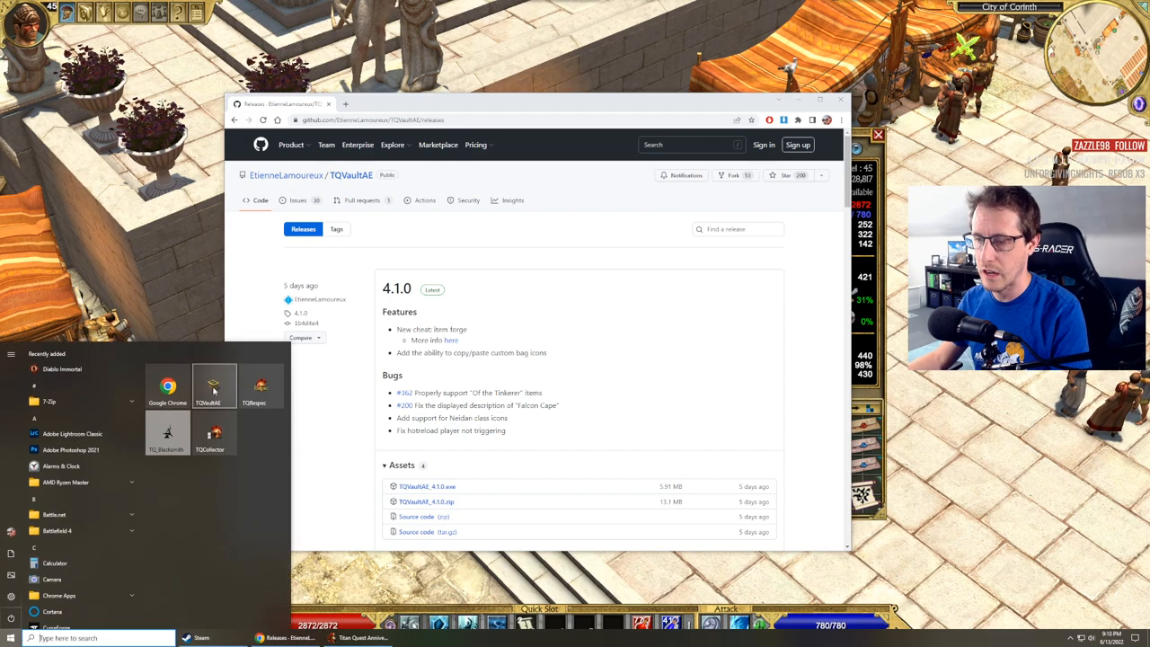
pyautogui.click(214, 384)
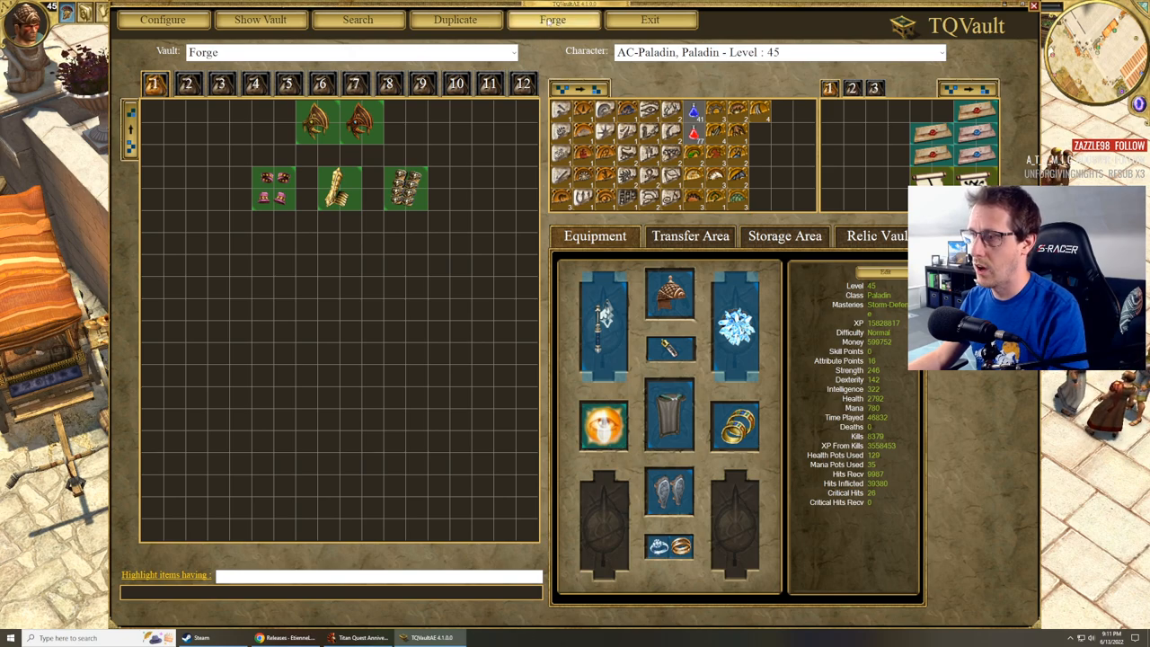
# - Show the Forge with empty prefix, suffix, base item and relic slots, moving the Copper Veil of the Magus out
pyautogui.click(553, 18)
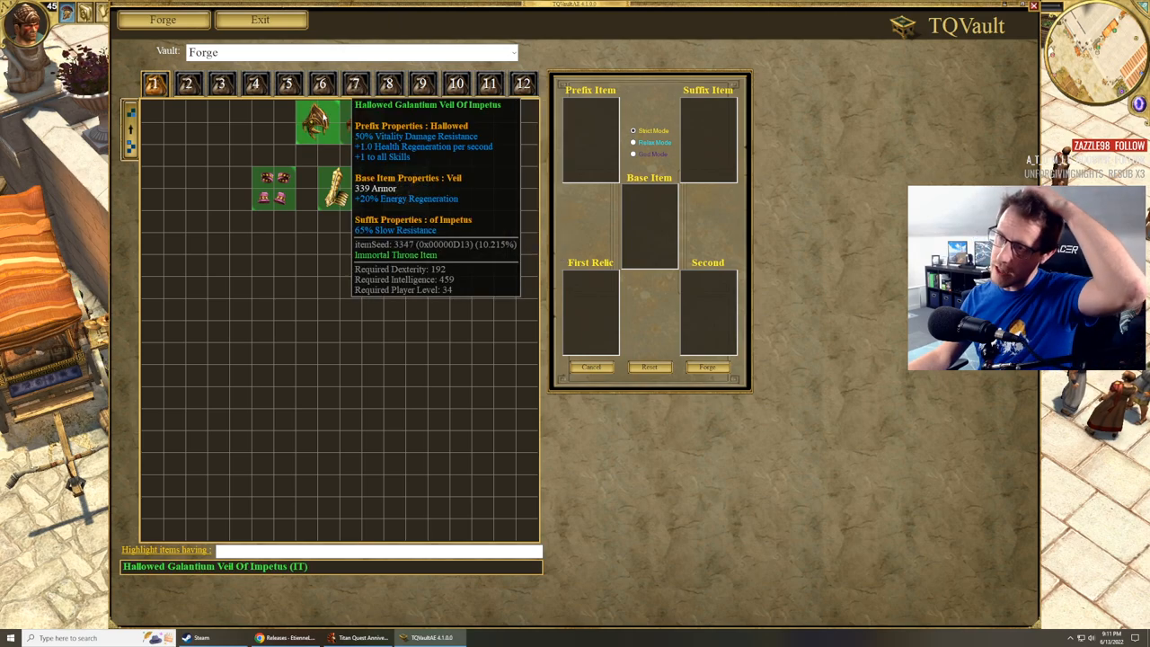
pyautogui.moveTo(359, 122)
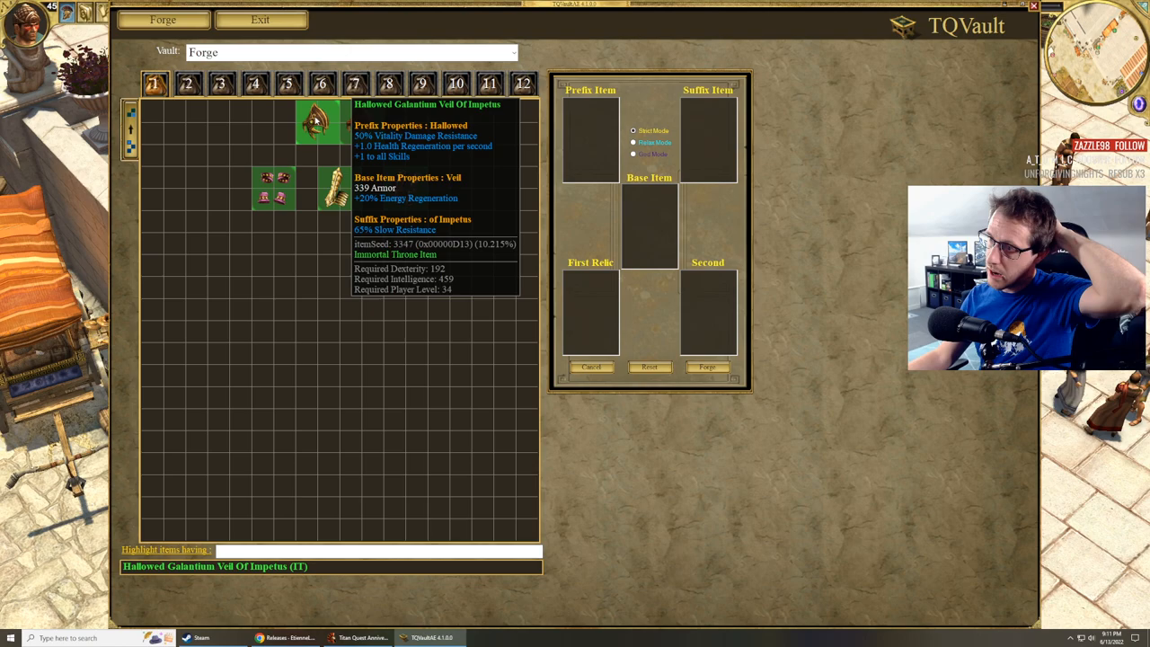
pyautogui.moveTo(359, 122)
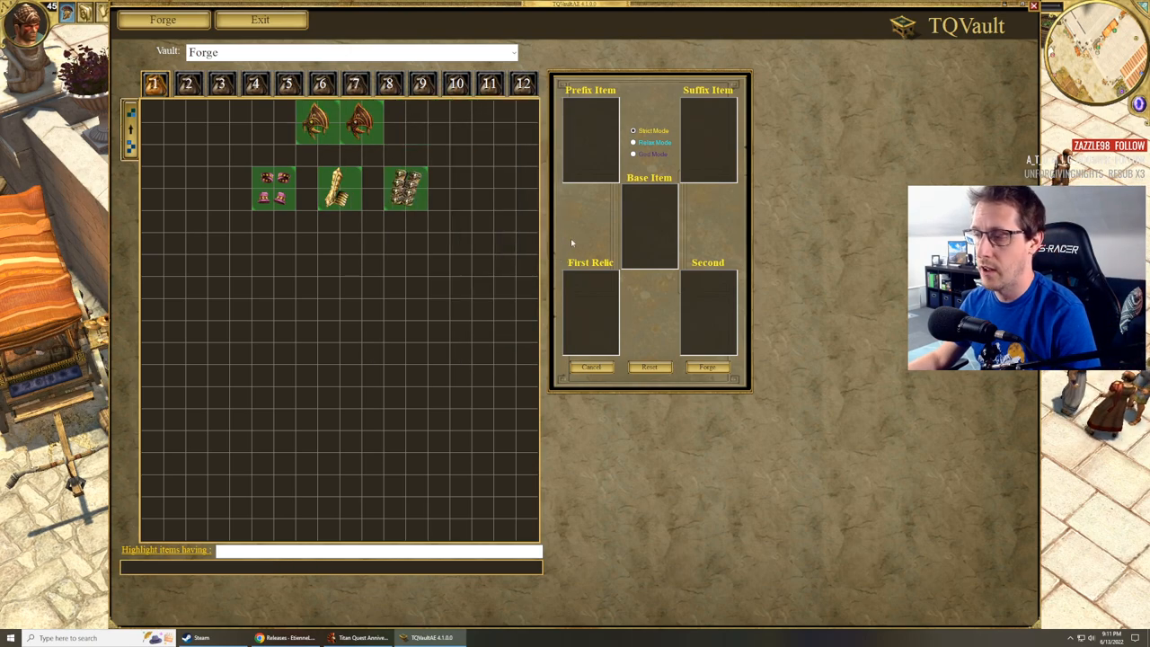
pyautogui.moveTo(584, 194)
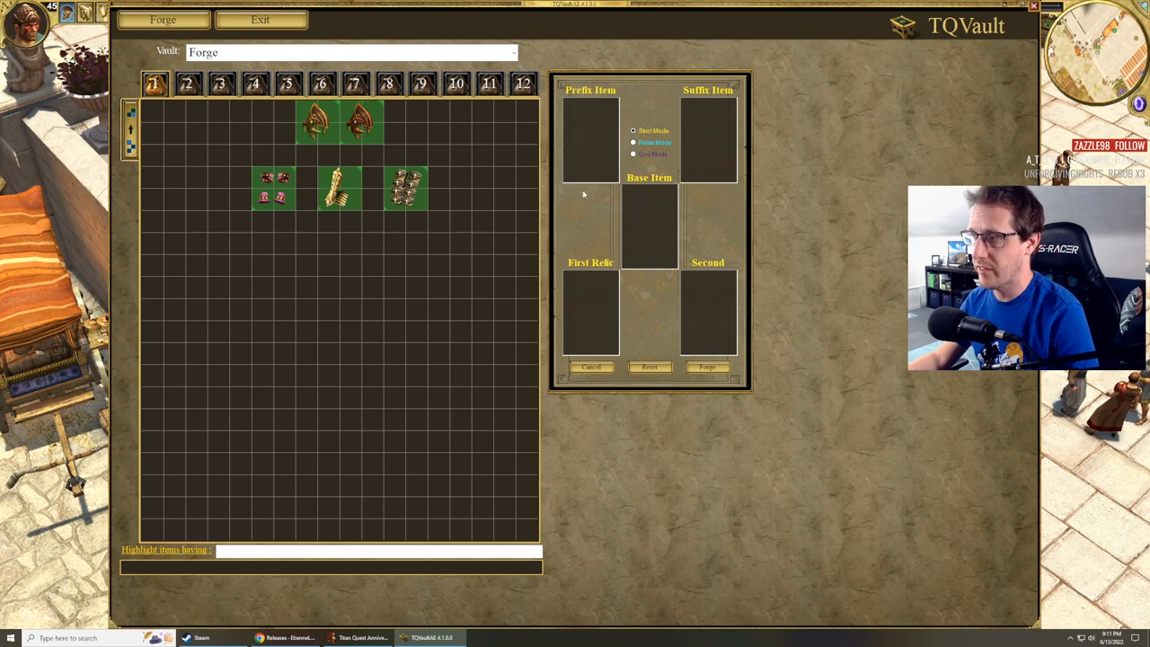
pyautogui.moveTo(653, 234)
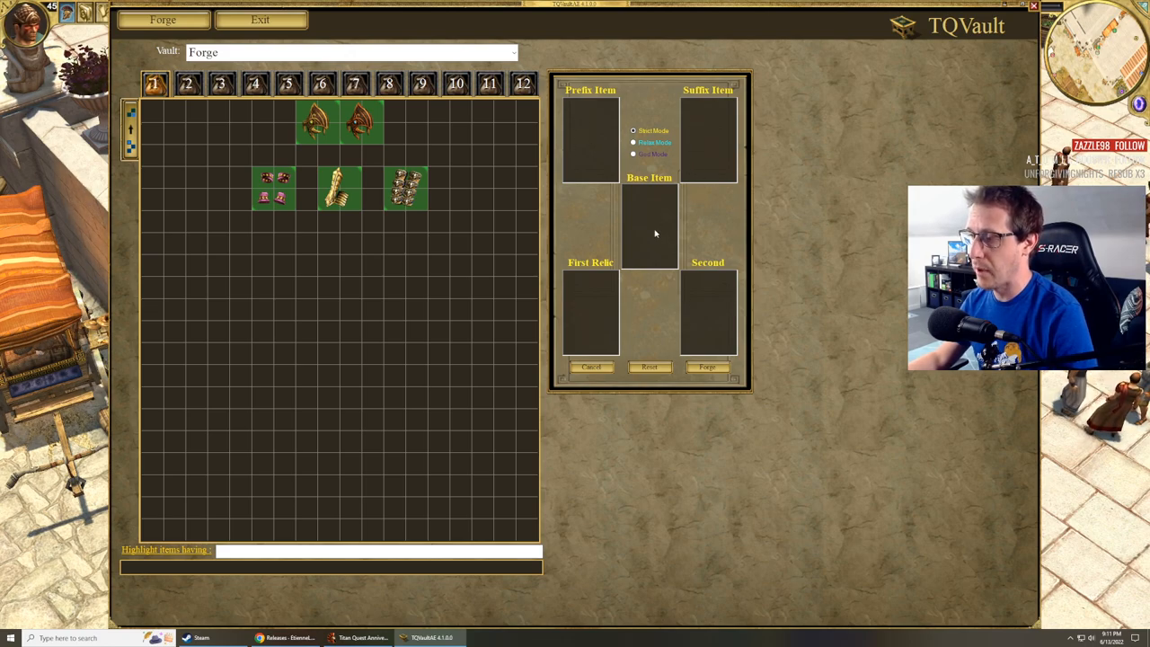
pyautogui.moveTo(571, 305)
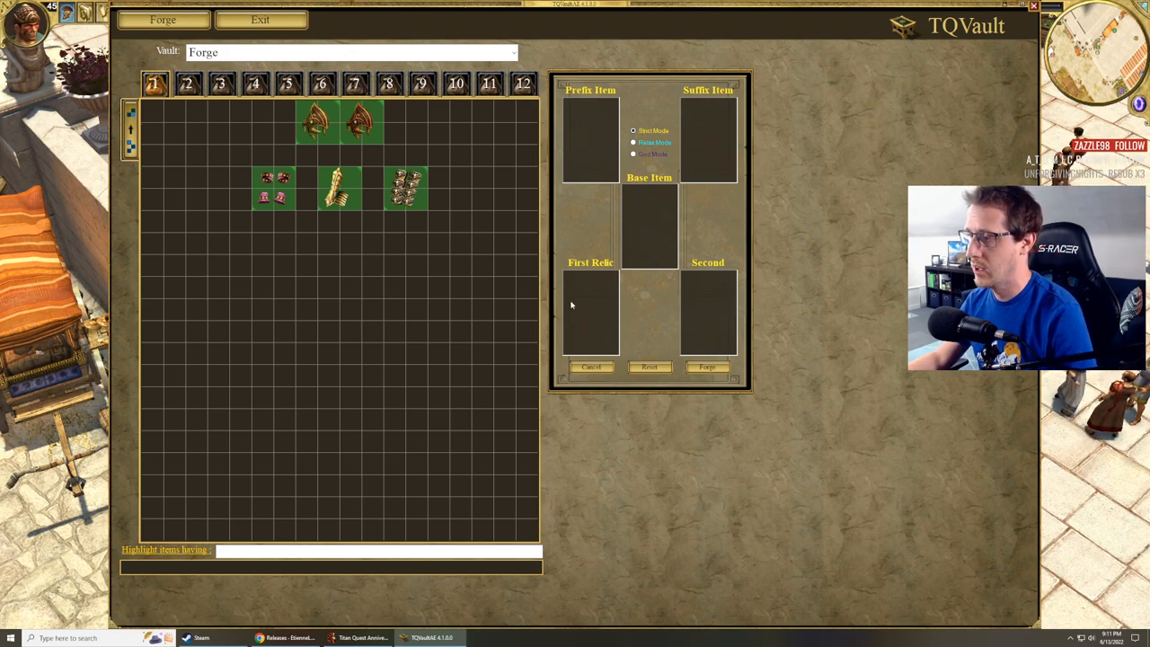
pyautogui.moveTo(718, 335)
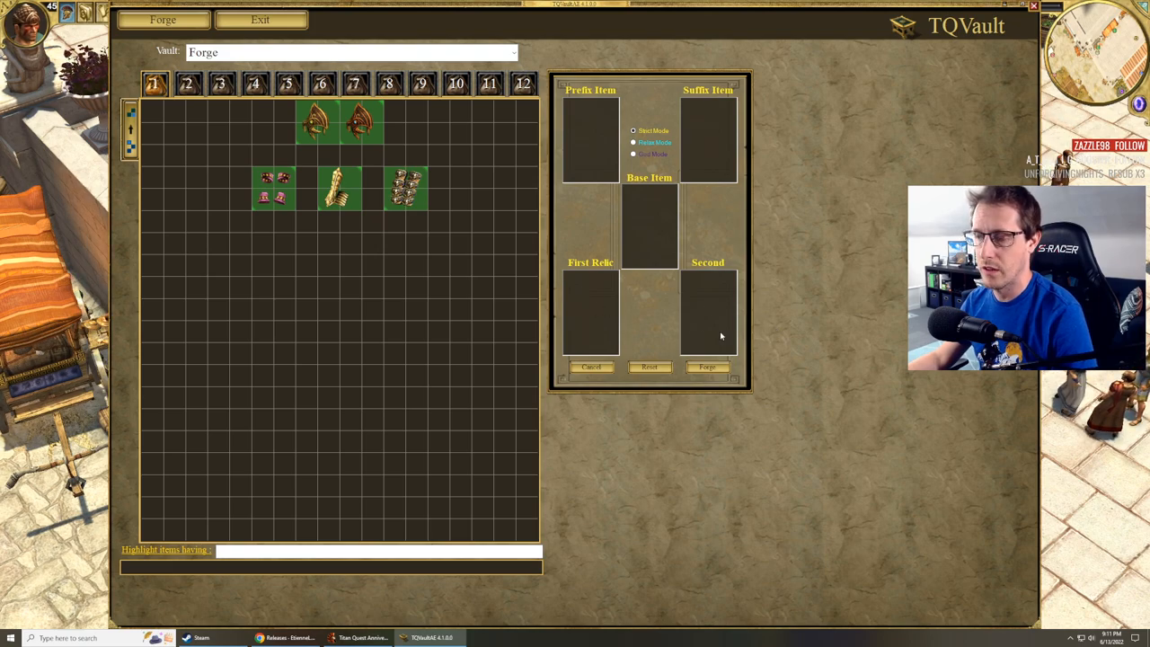
pyautogui.moveTo(360, 116)
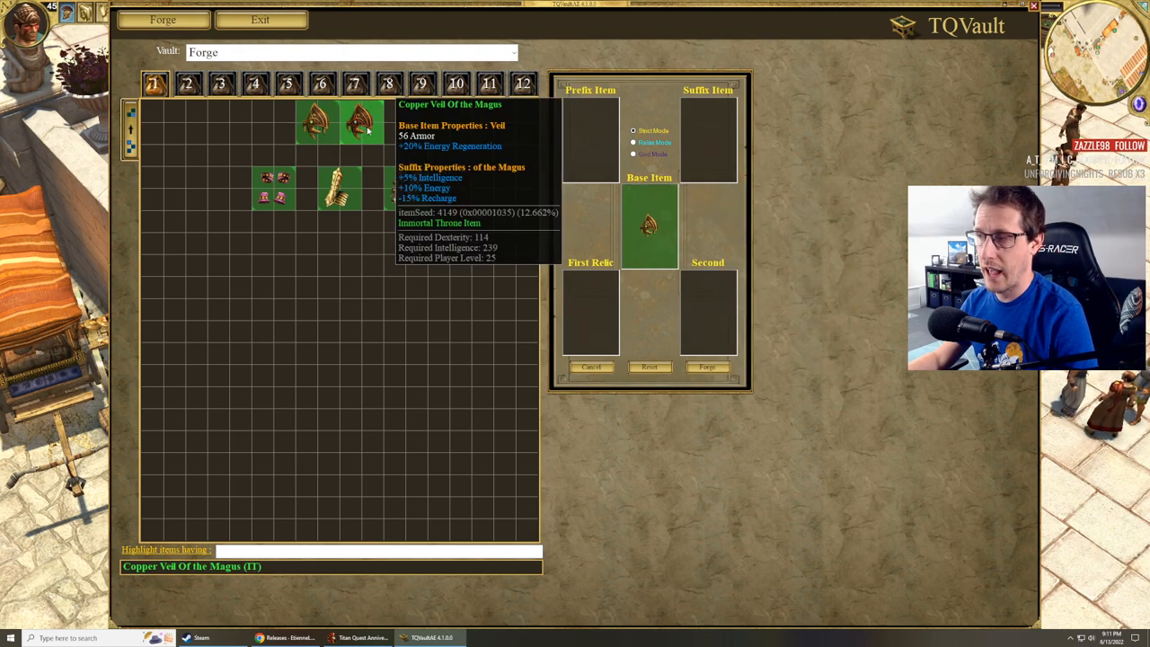
pyautogui.moveTo(359, 122); pyautogui.dragTo(707, 143)
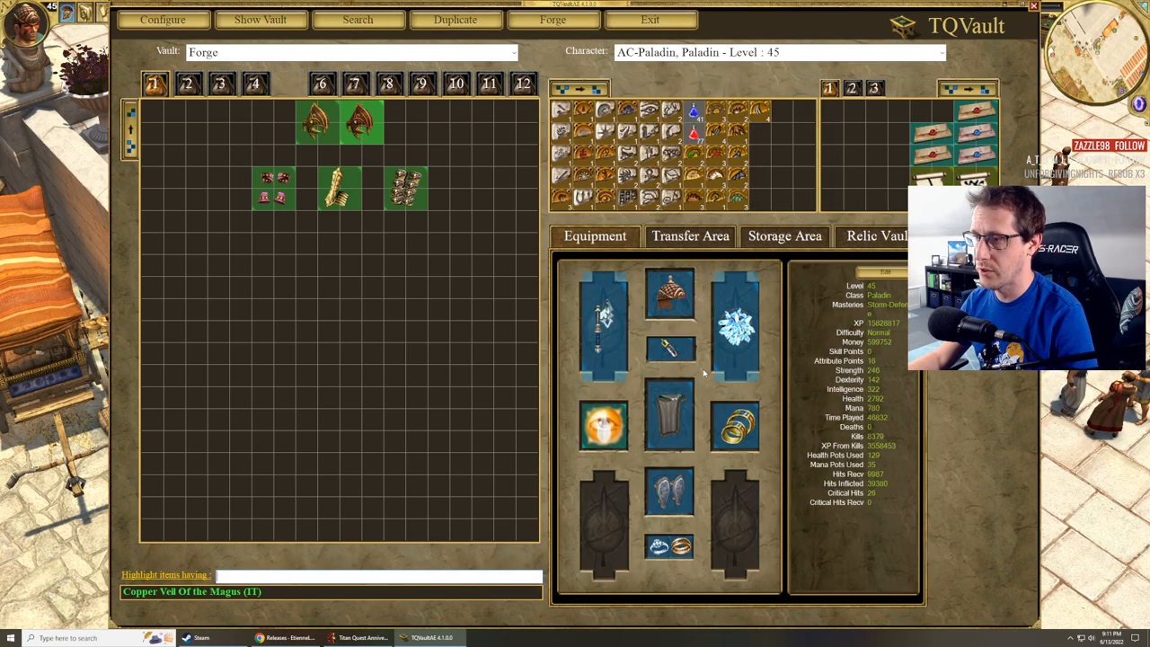
pyautogui.moveTo(320, 124)
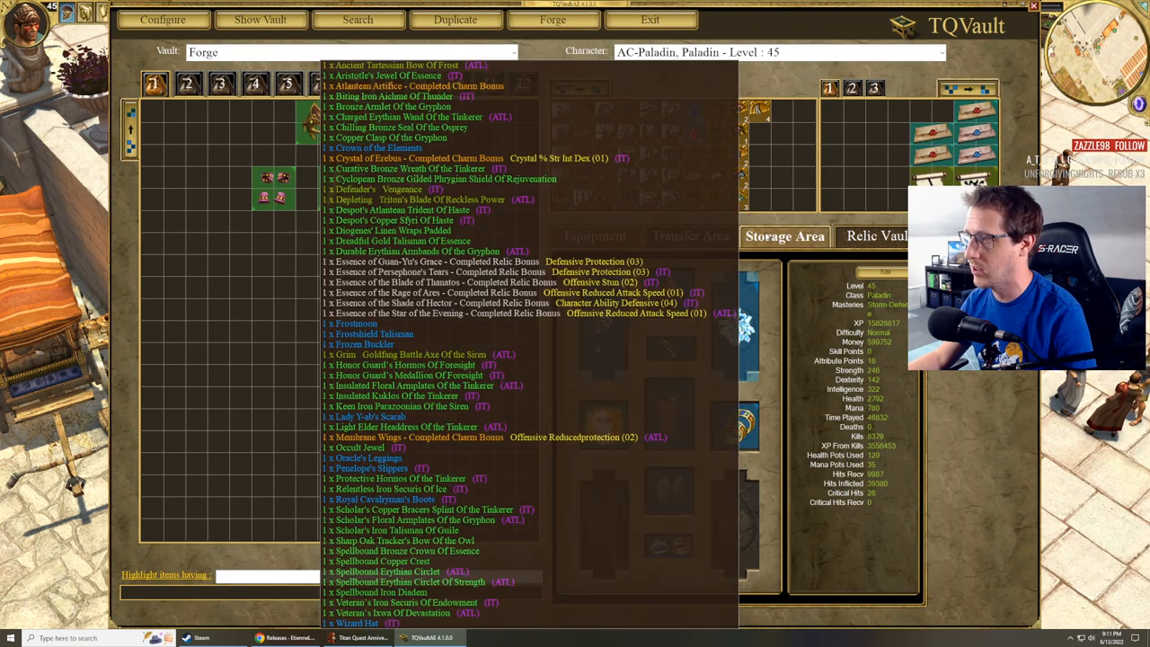
pyautogui.click(553, 18)
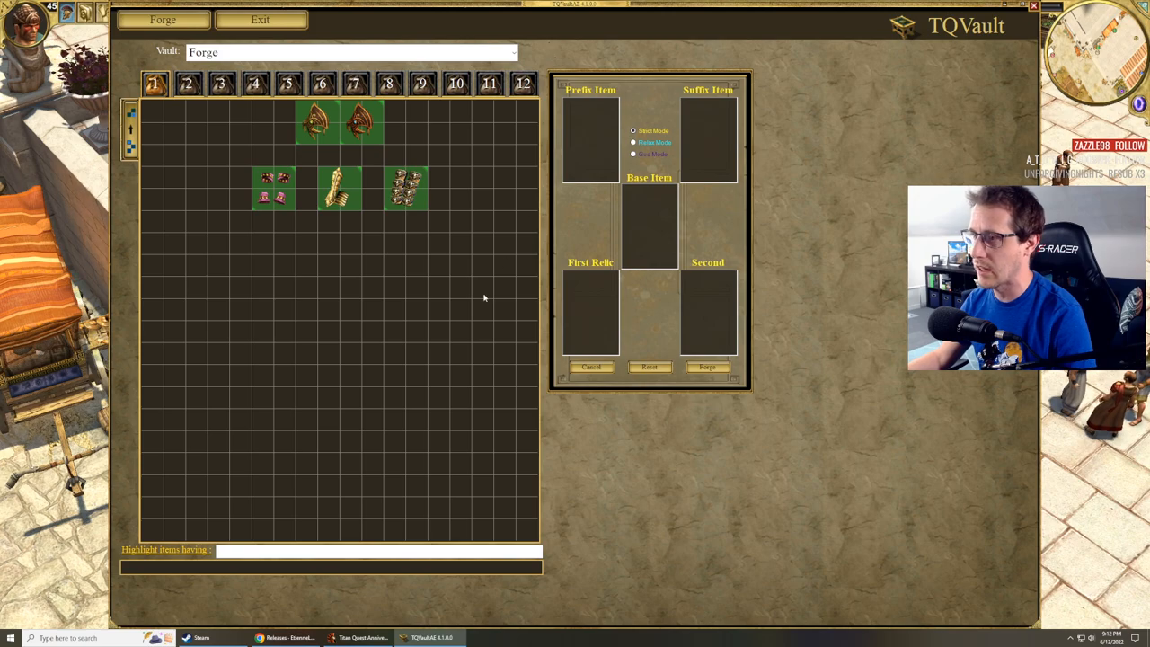
pyautogui.moveTo(378, 412)
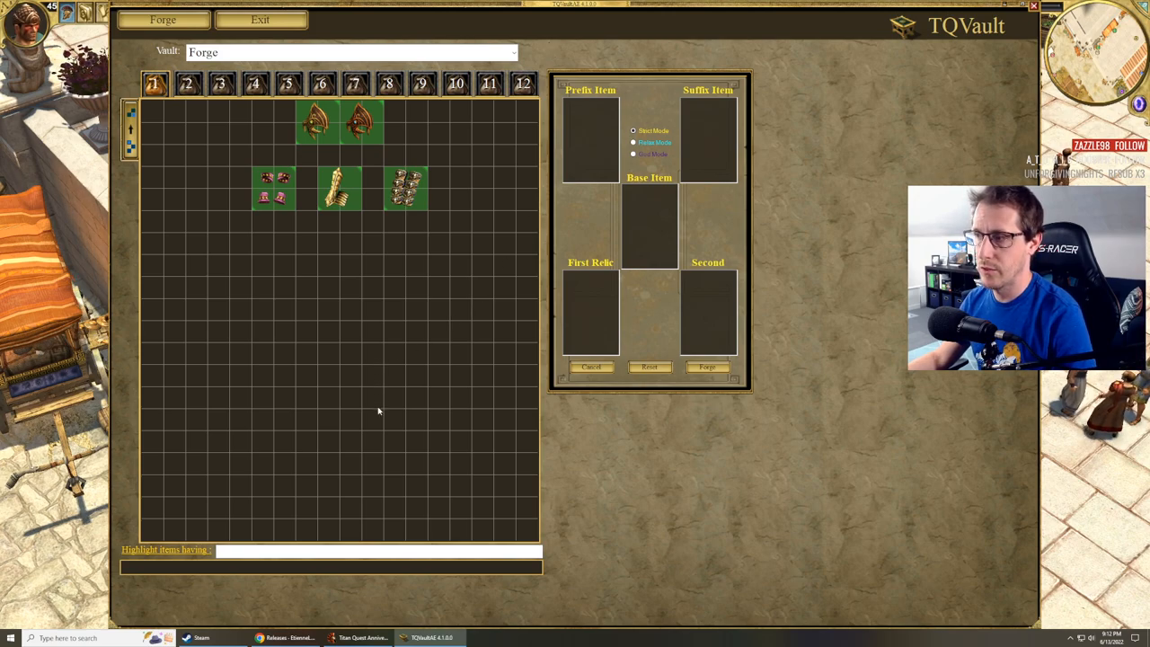
pyautogui.moveTo(385, 402)
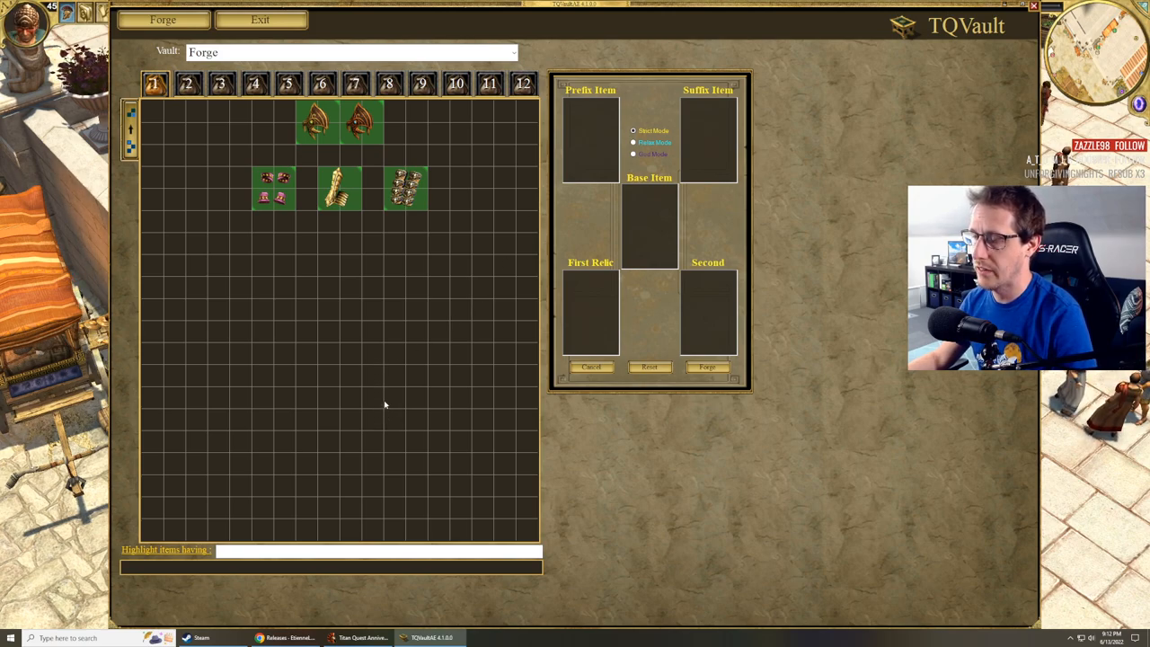
pyautogui.moveTo(351, 255)
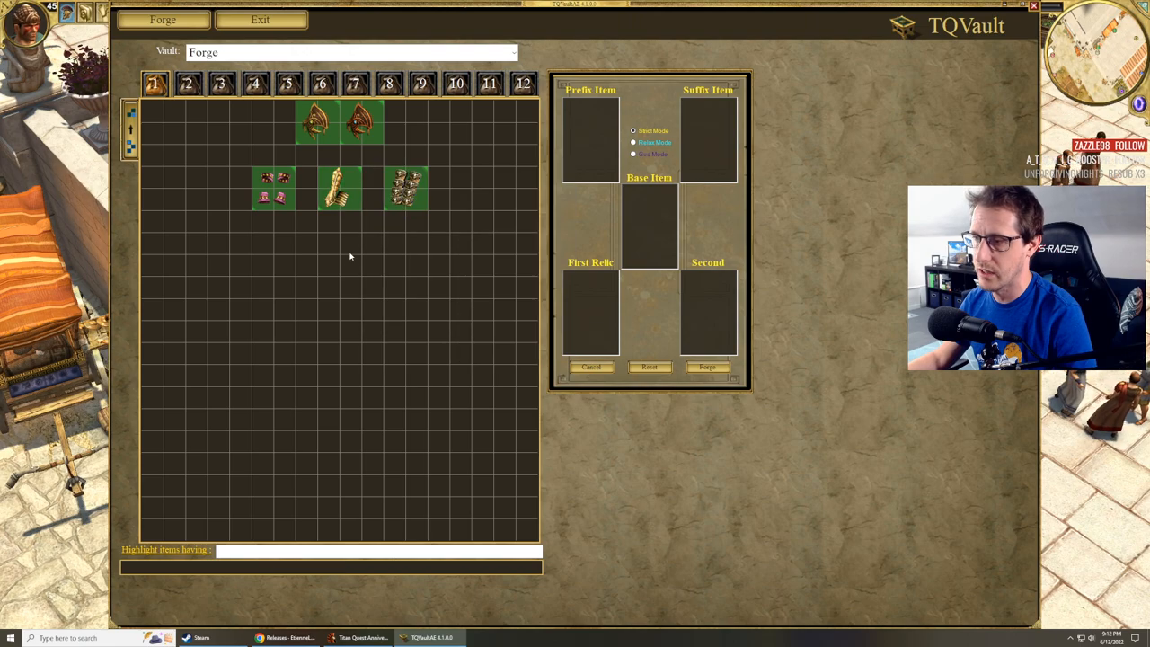
pyautogui.moveTo(337, 189)
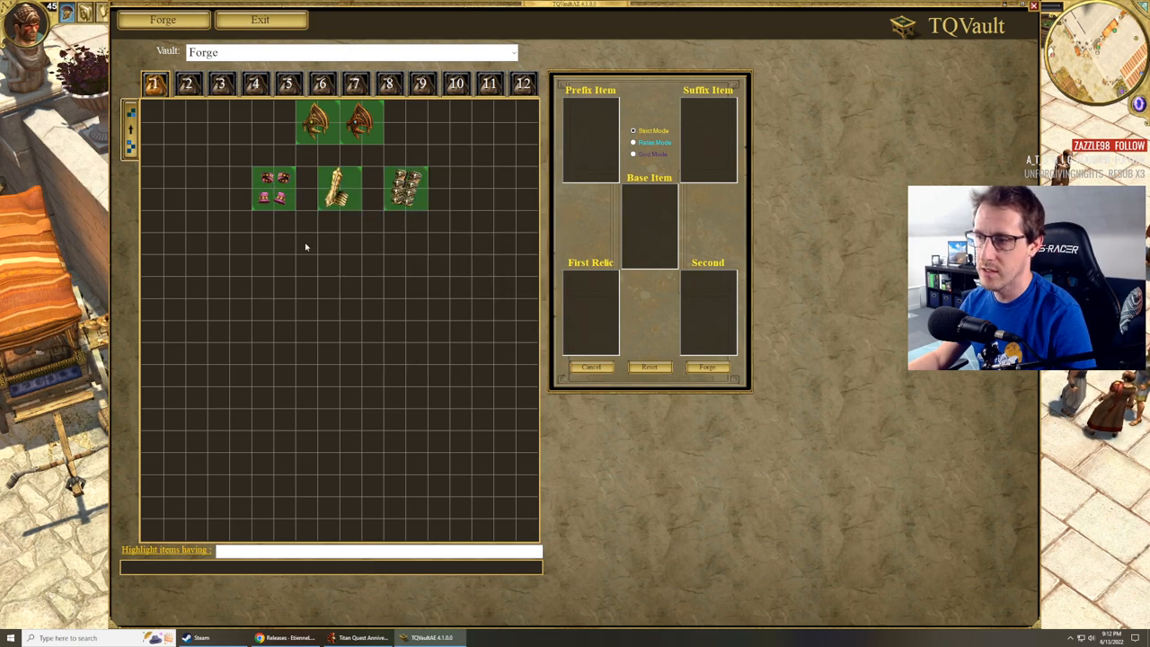
pyautogui.moveTo(340, 183)
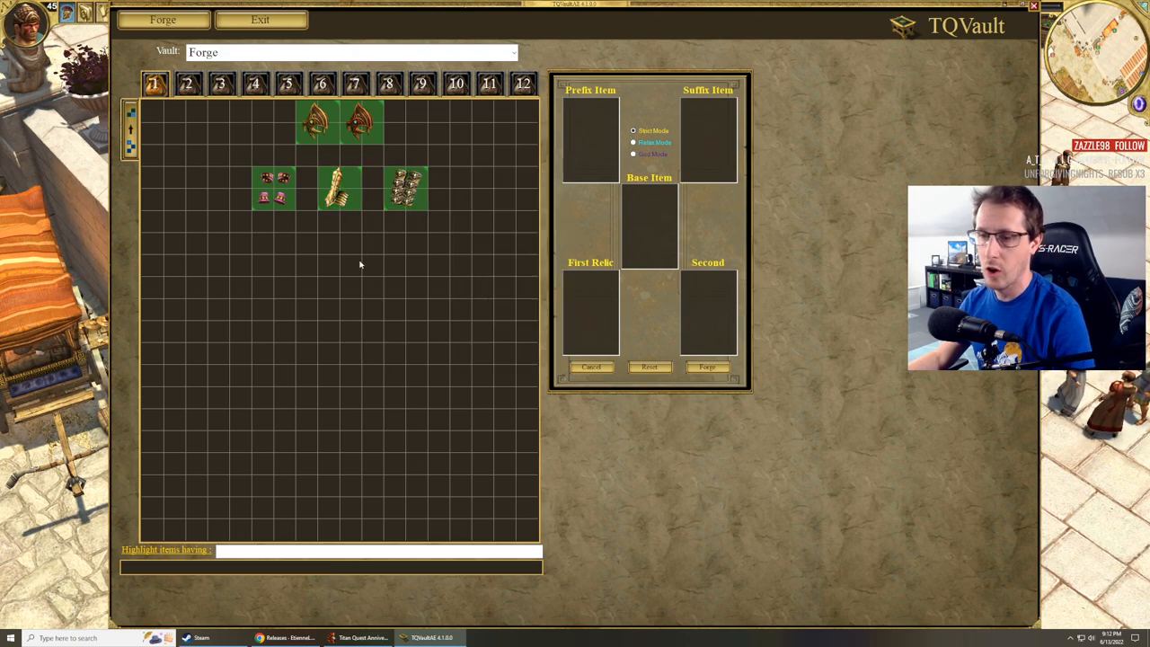
pyautogui.moveTo(392, 342)
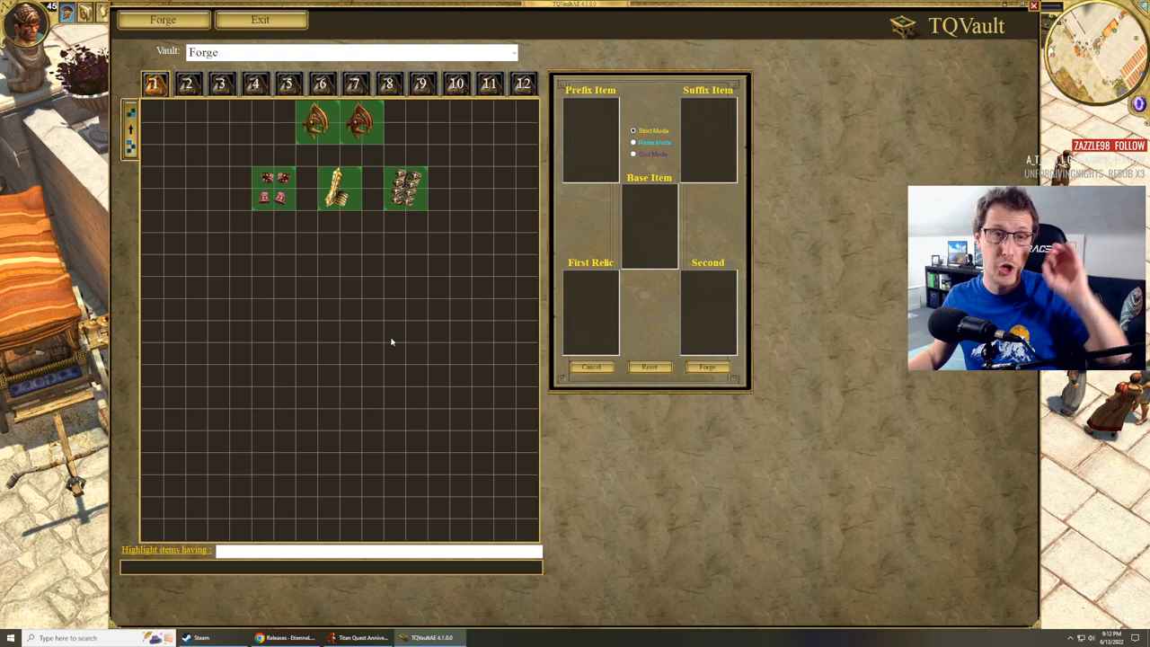
pyautogui.moveTo(431, 332)
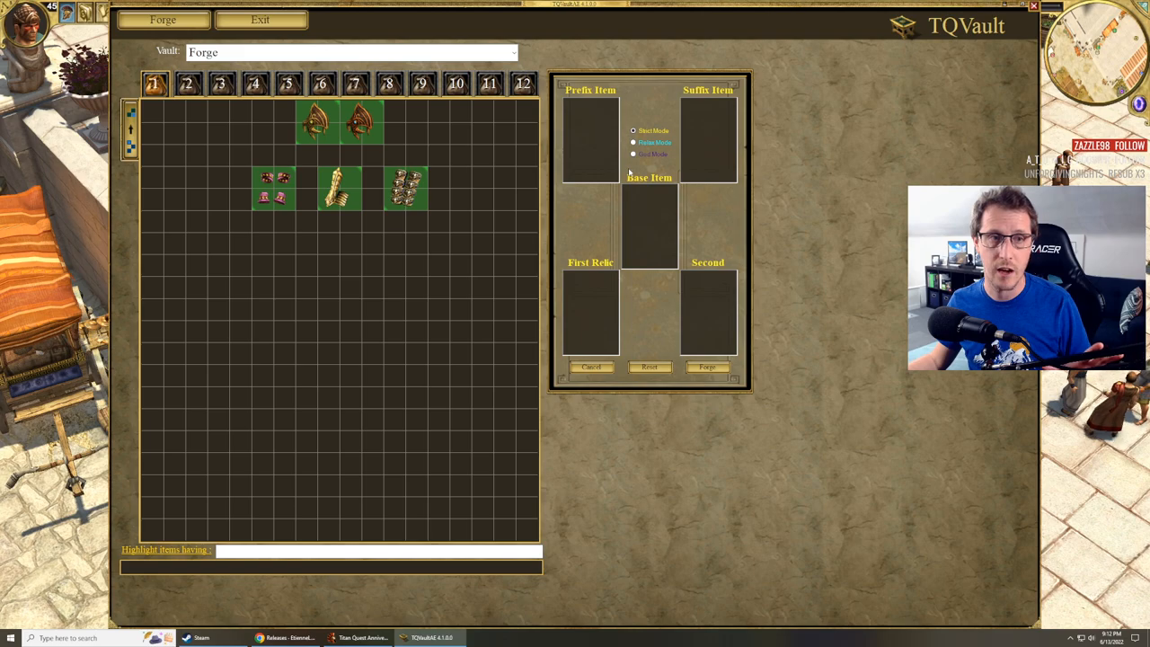
pyautogui.moveTo(622, 189)
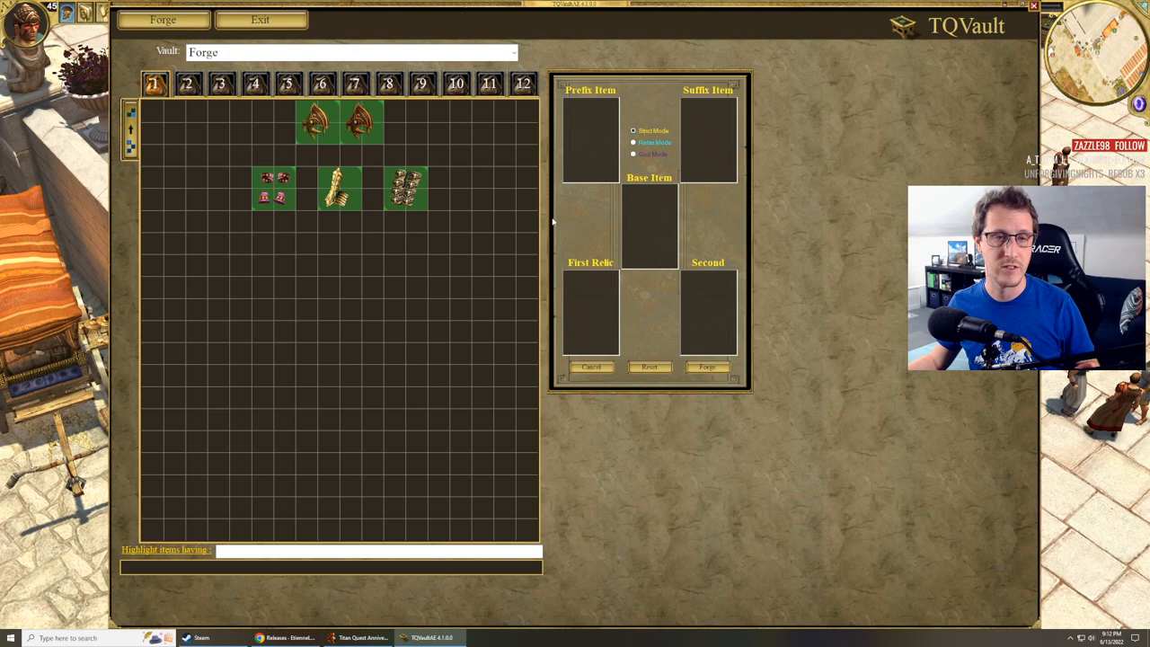
pyautogui.moveTo(259, 262)
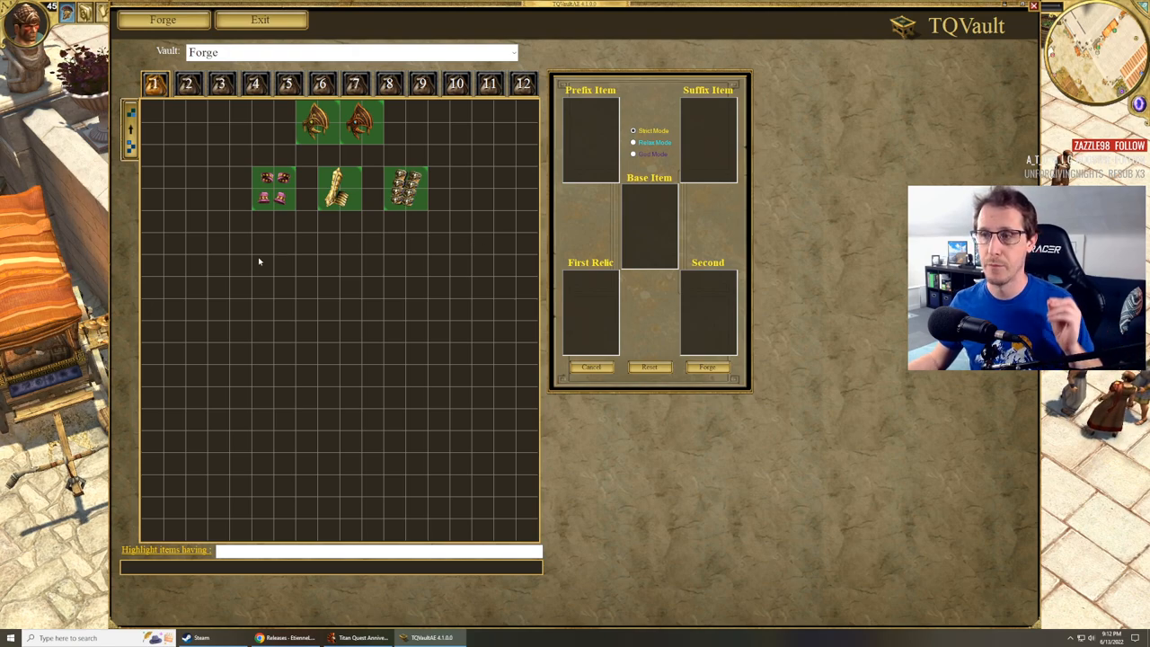
pyautogui.moveTo(188, 224)
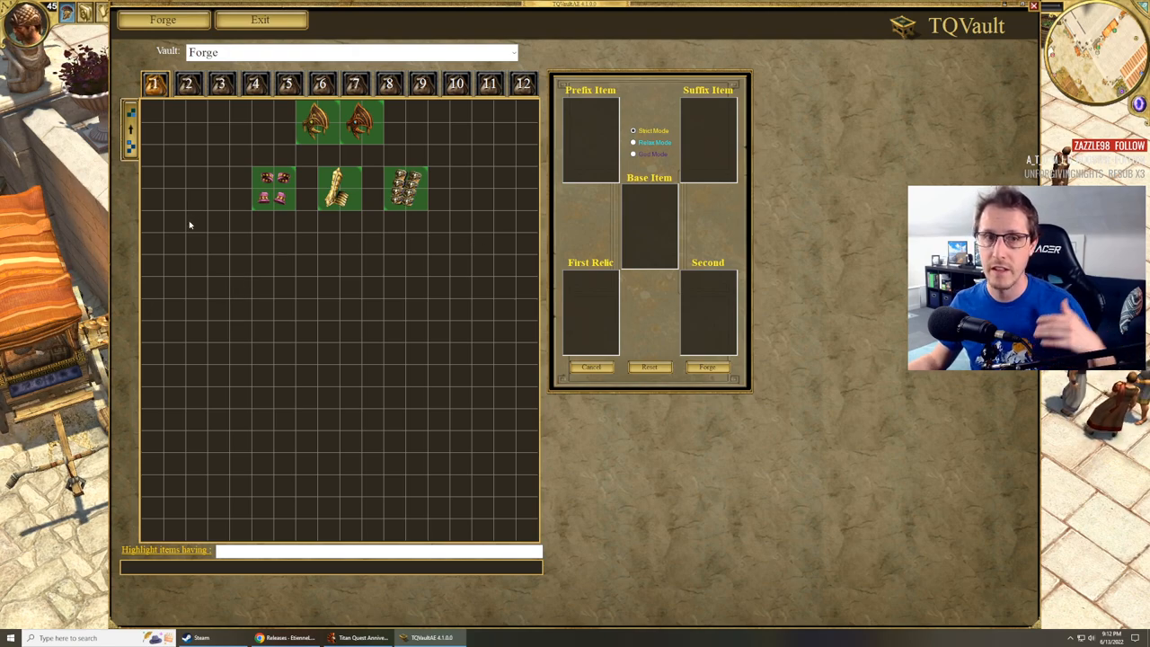
pyautogui.moveTo(187, 235)
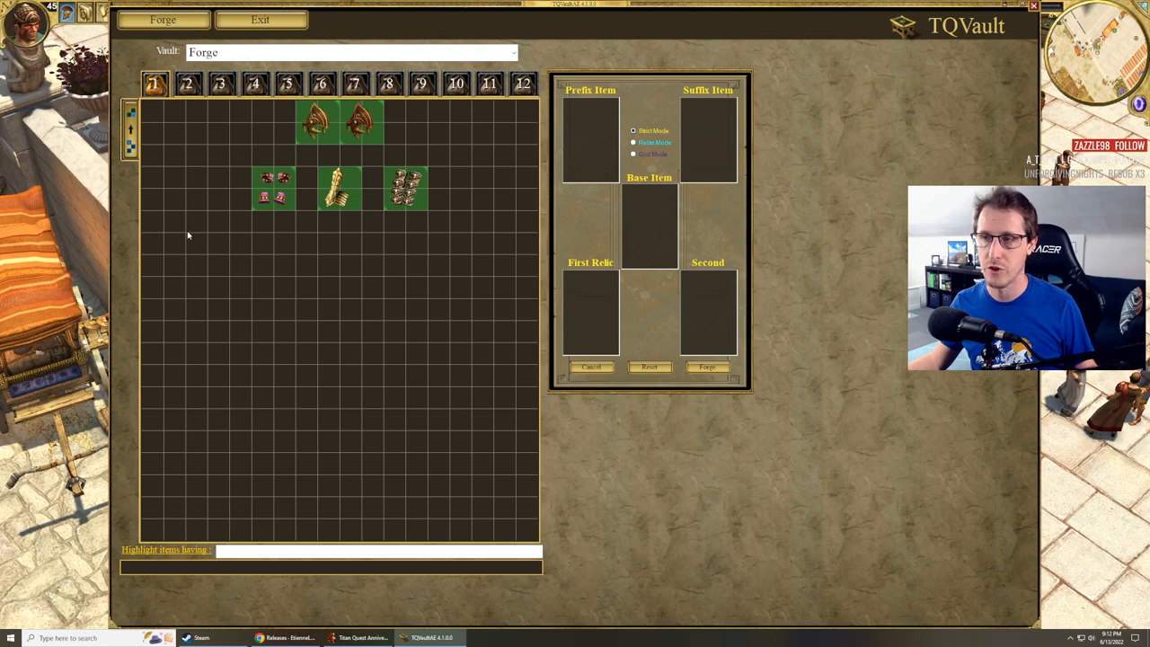
# - Bring up the picture settings dialog for the Forge vault's empty second bag
pyautogui.click(187, 83)
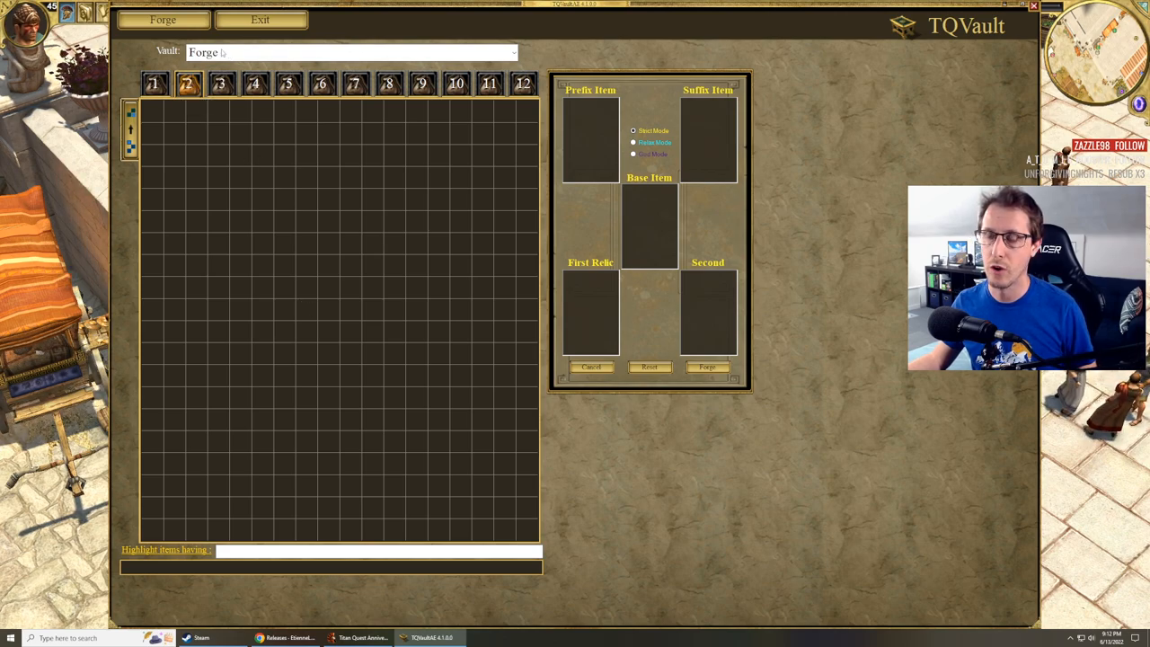
pyautogui.rightClick(187, 82)
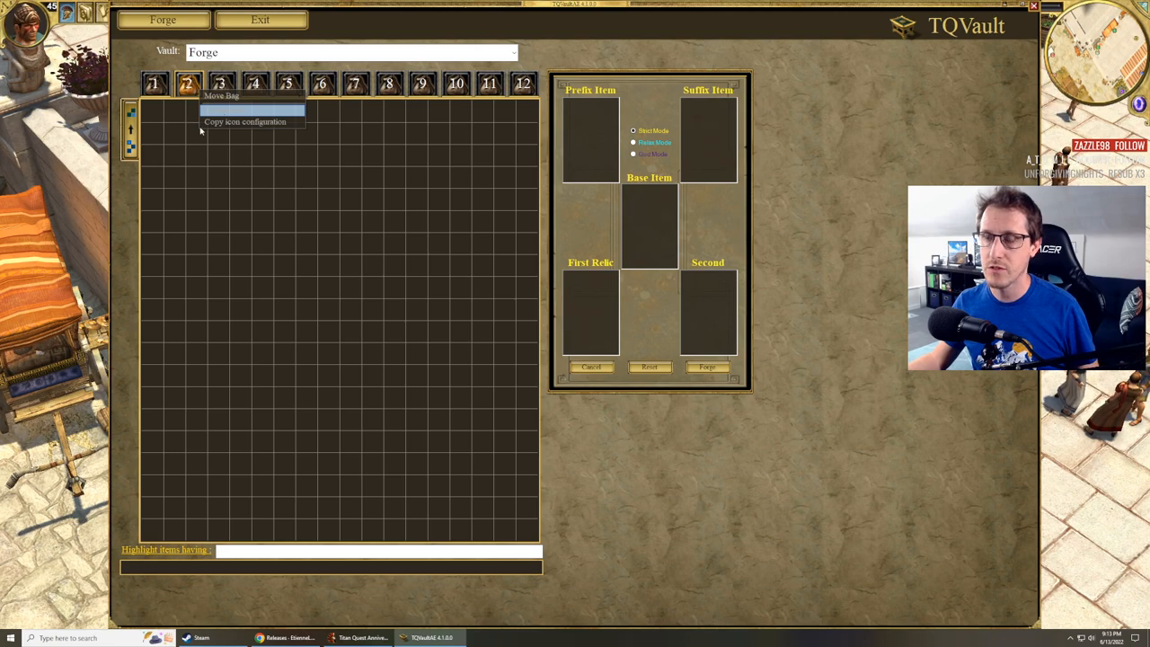
pyautogui.click(245, 122)
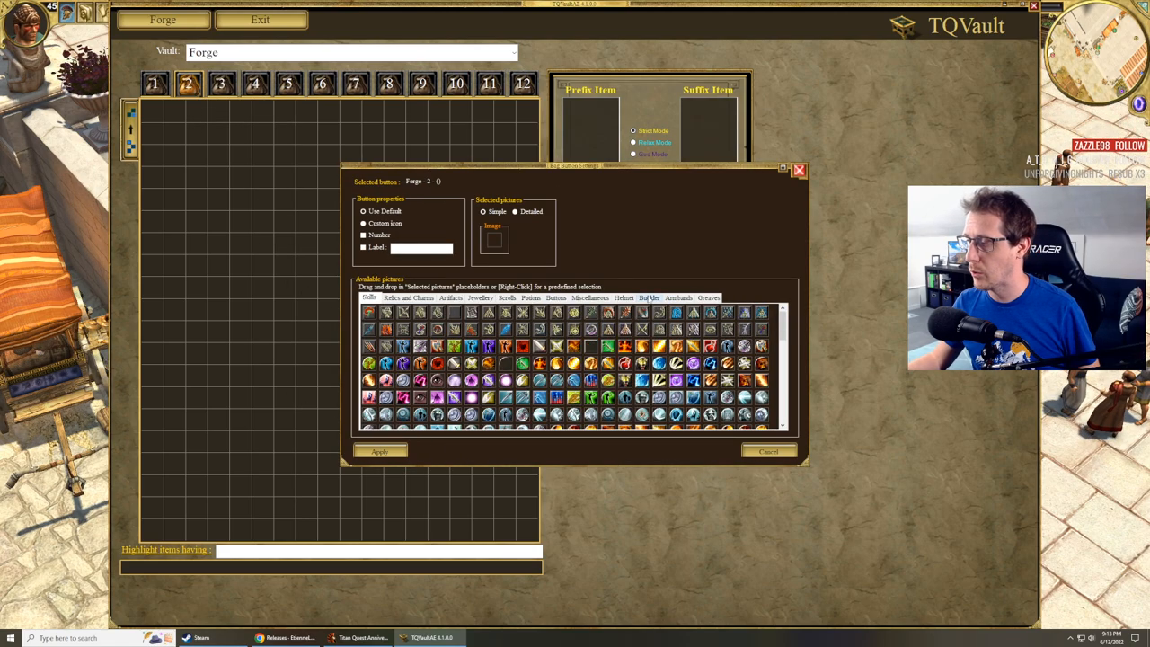
# - Apply a shield picture as bag 2's Custom Icon from the Shields choices
pyautogui.click(649, 298)
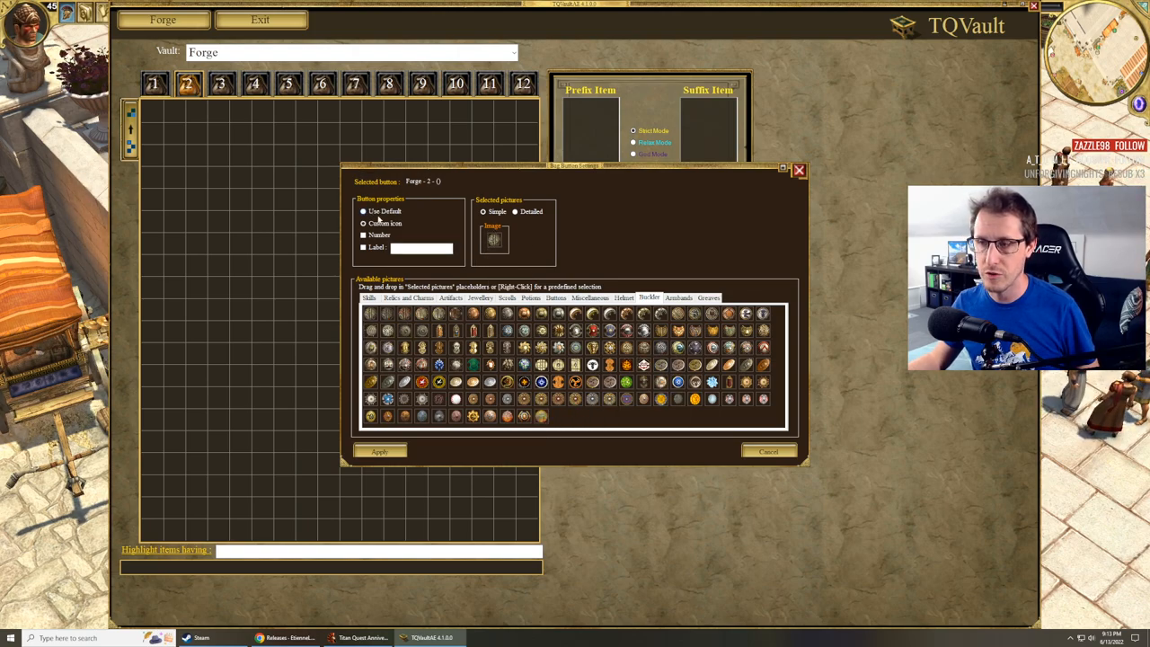
pyautogui.click(363, 212)
pyautogui.write('Shields')
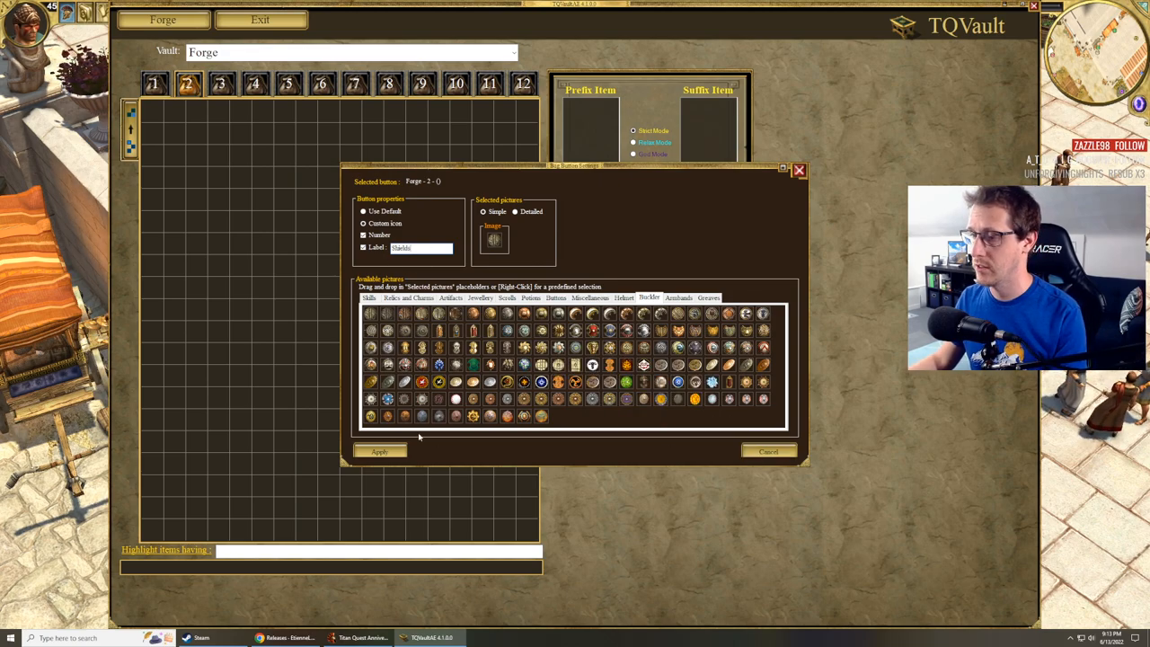
pyautogui.click(378, 451)
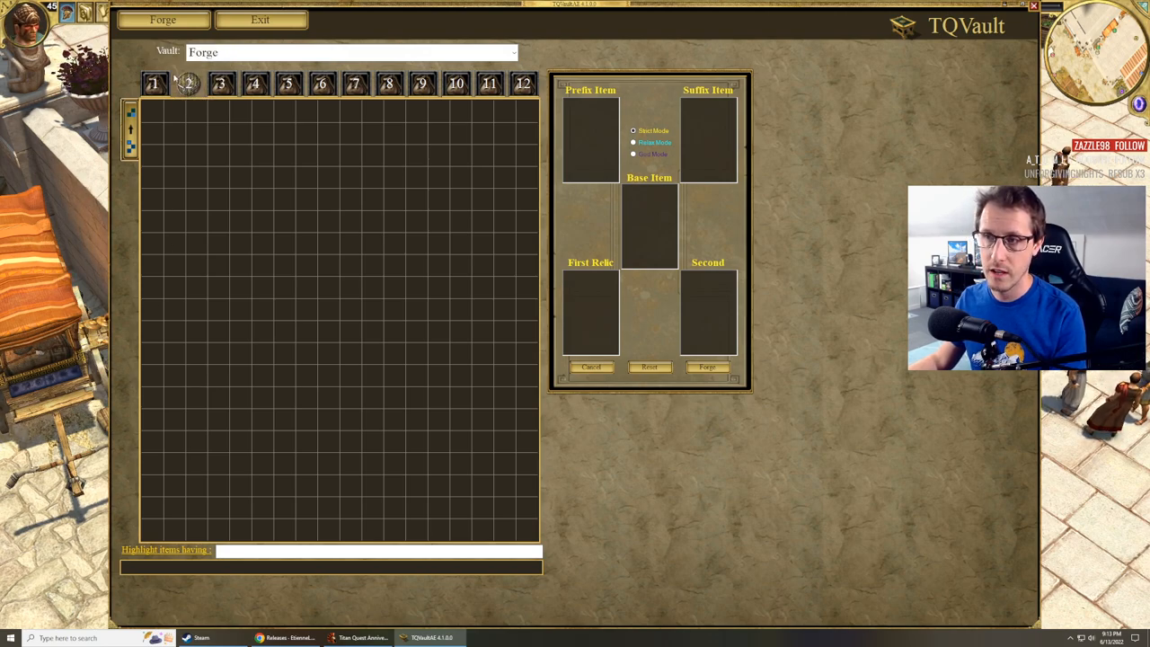
# - Copy bag 2's shield icon configuration and paste it onto bag 12
pyautogui.click(350, 53)
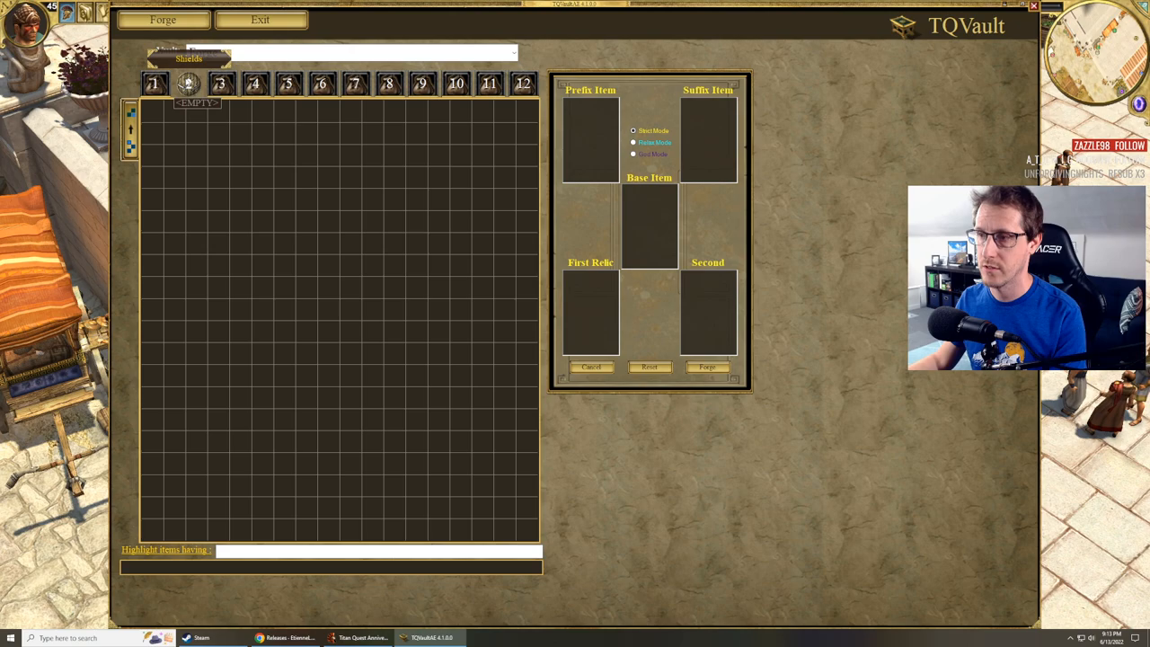
pyautogui.click(221, 84)
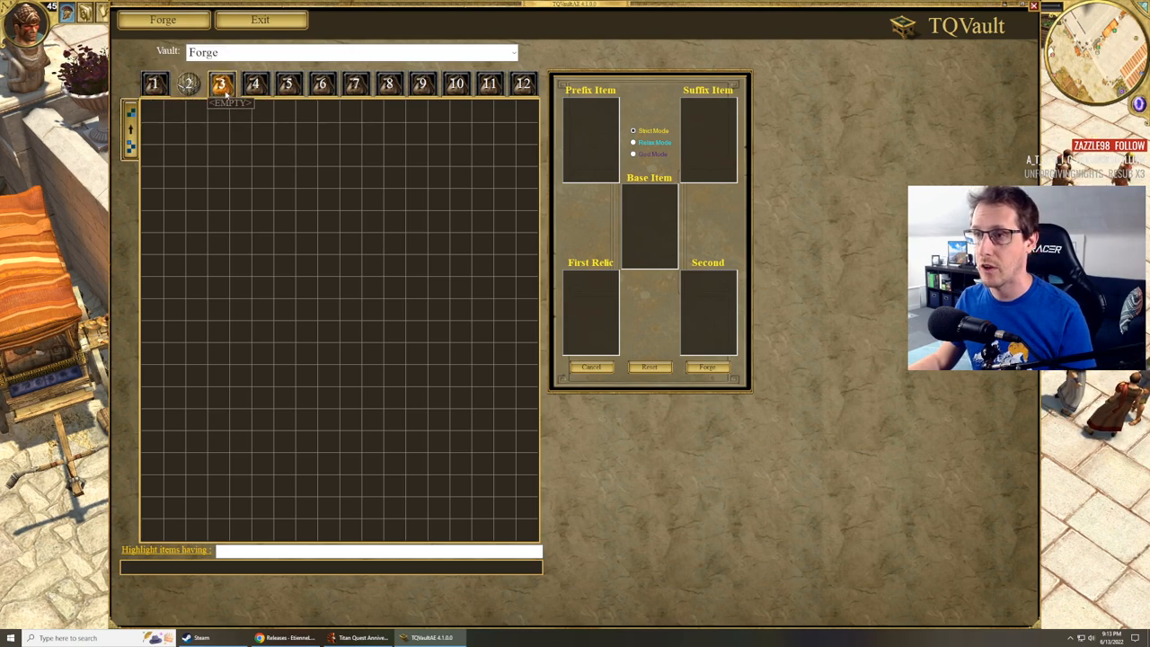
pyautogui.rightClick(222, 82)
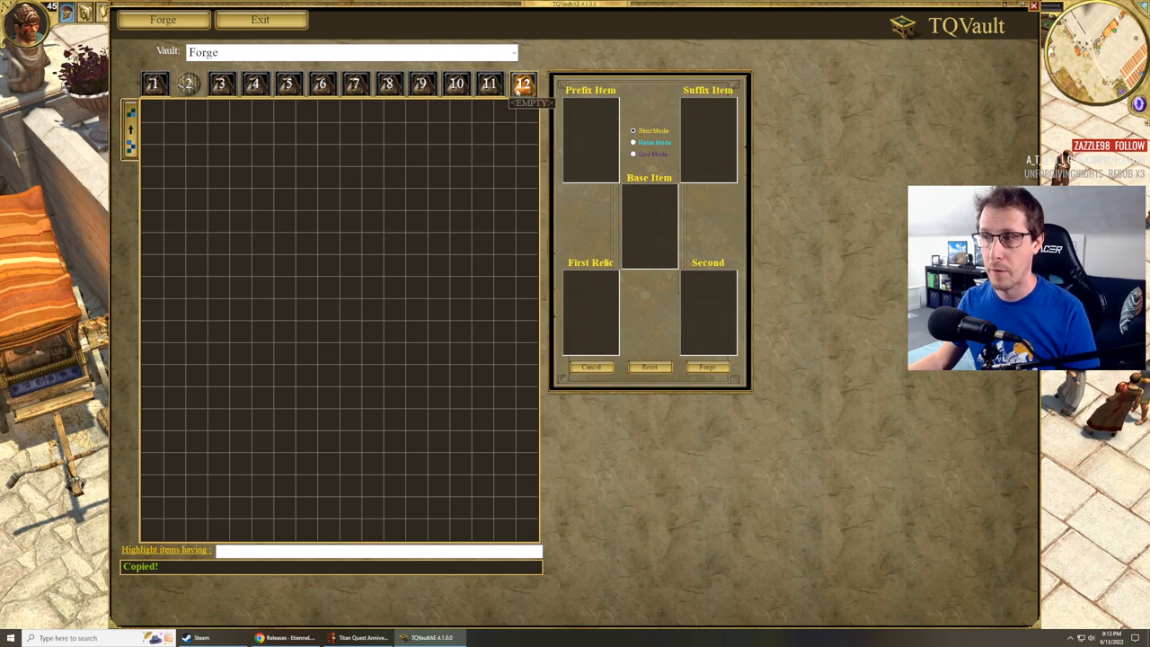
pyautogui.rightClick(524, 84)
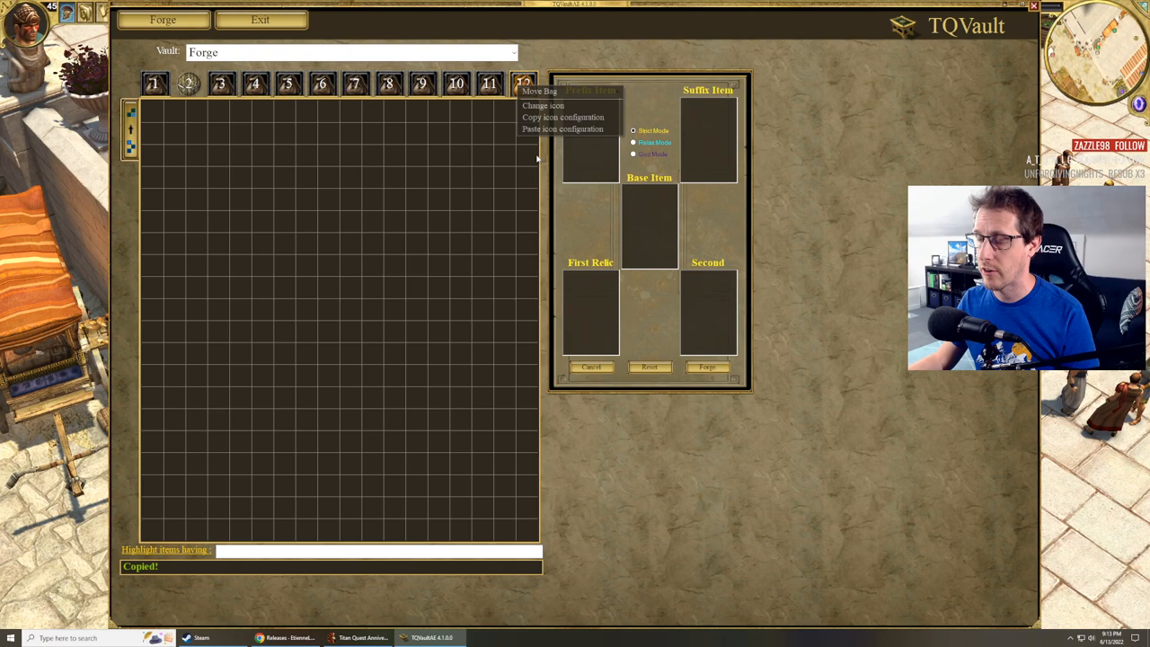
pyautogui.click(562, 129)
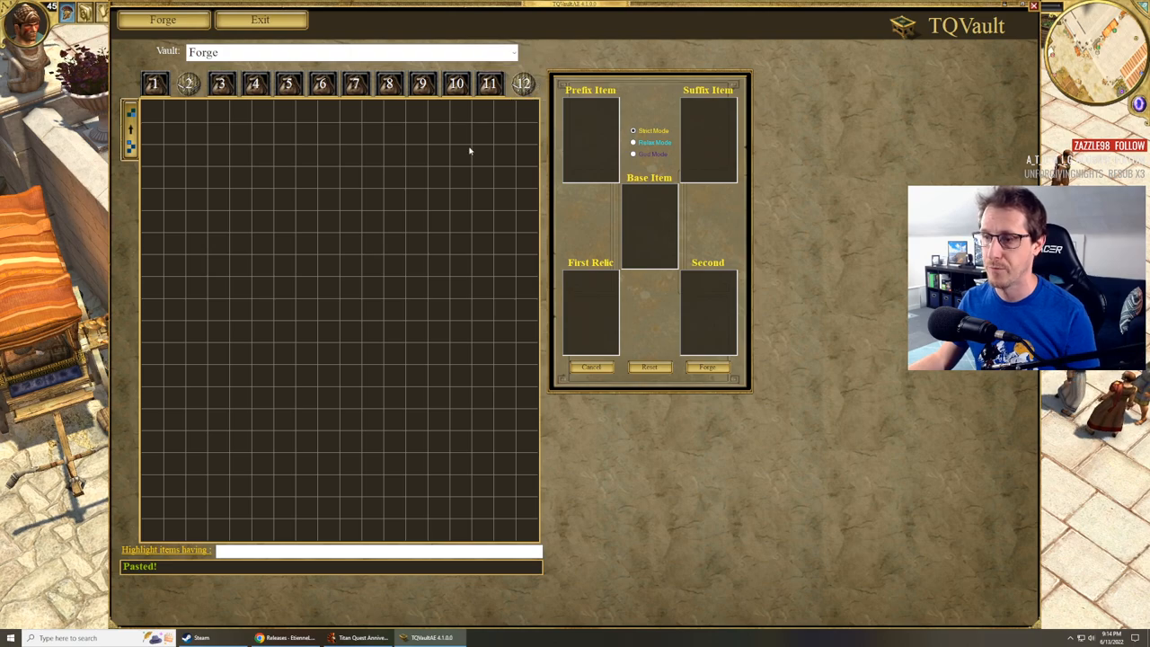
pyautogui.moveTo(270, 138)
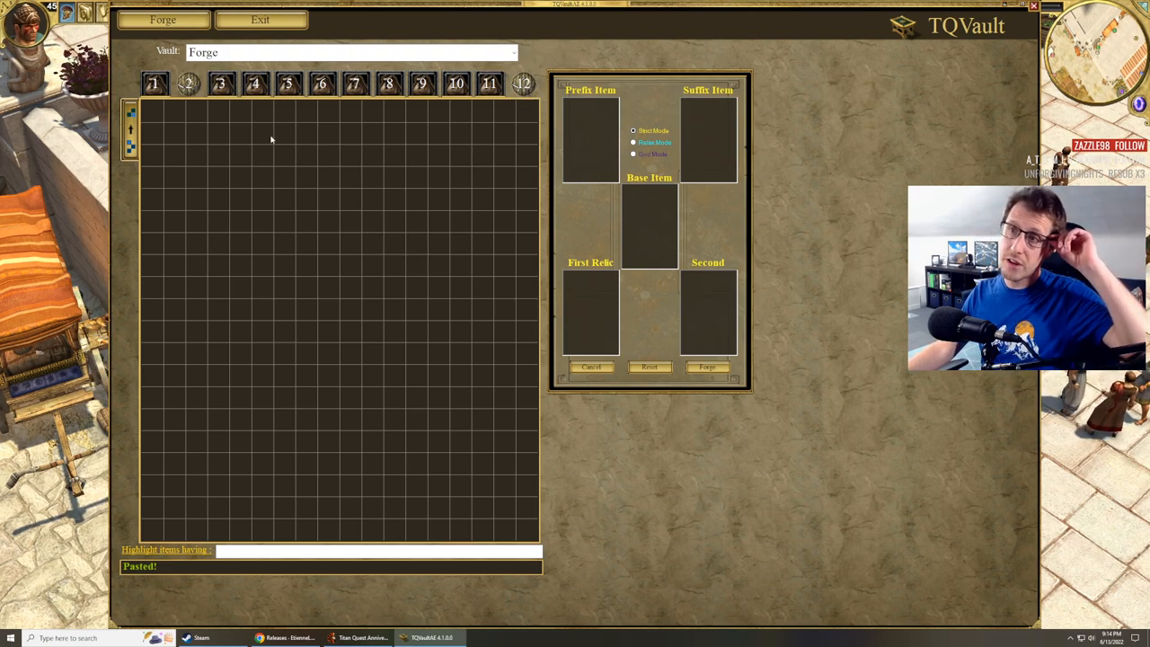
# - Show bag 1's Copy Bag submenu listing destination bags 2 through 12
pyautogui.rightClick(221, 83)
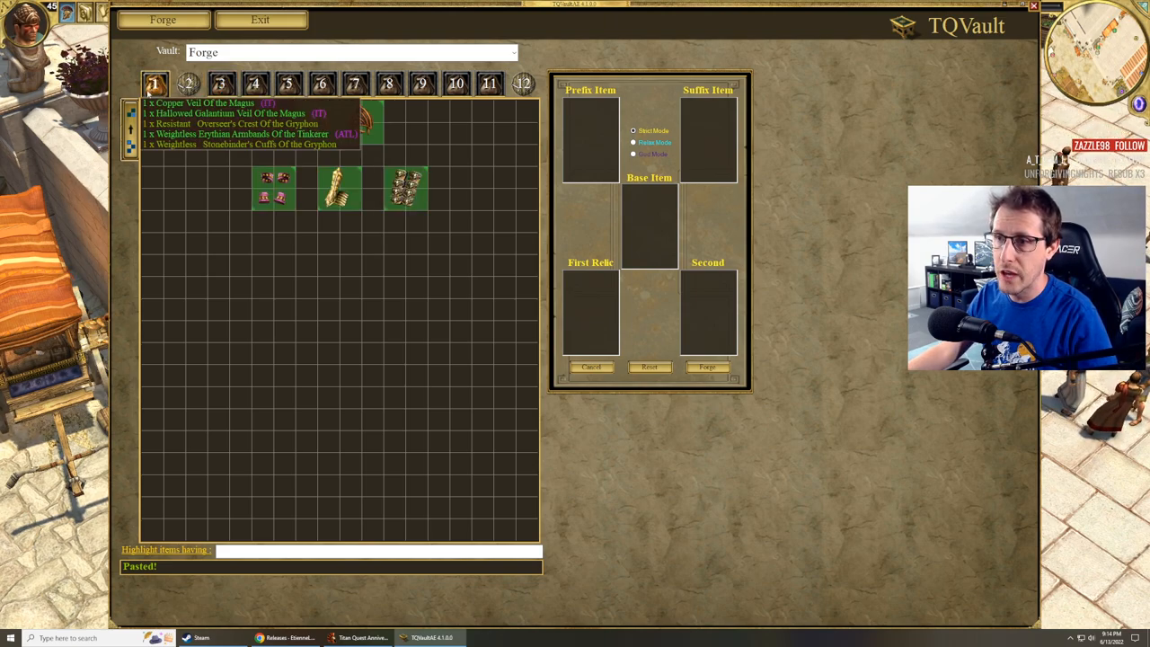
pyautogui.rightClick(154, 85)
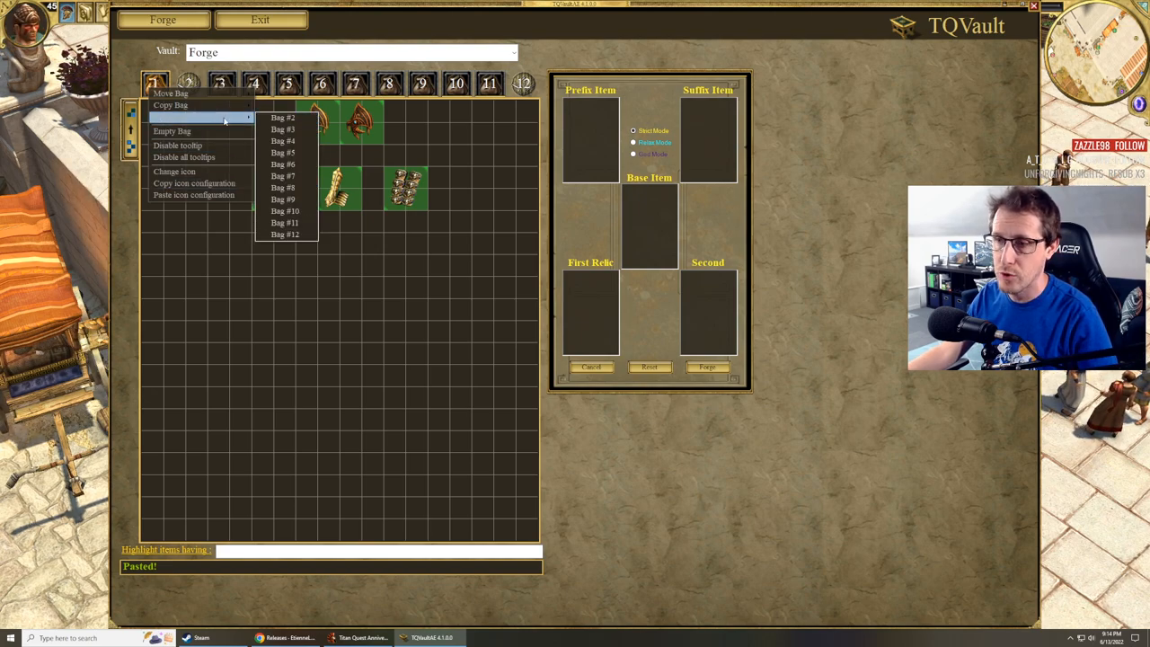
pyautogui.moveTo(417, 370)
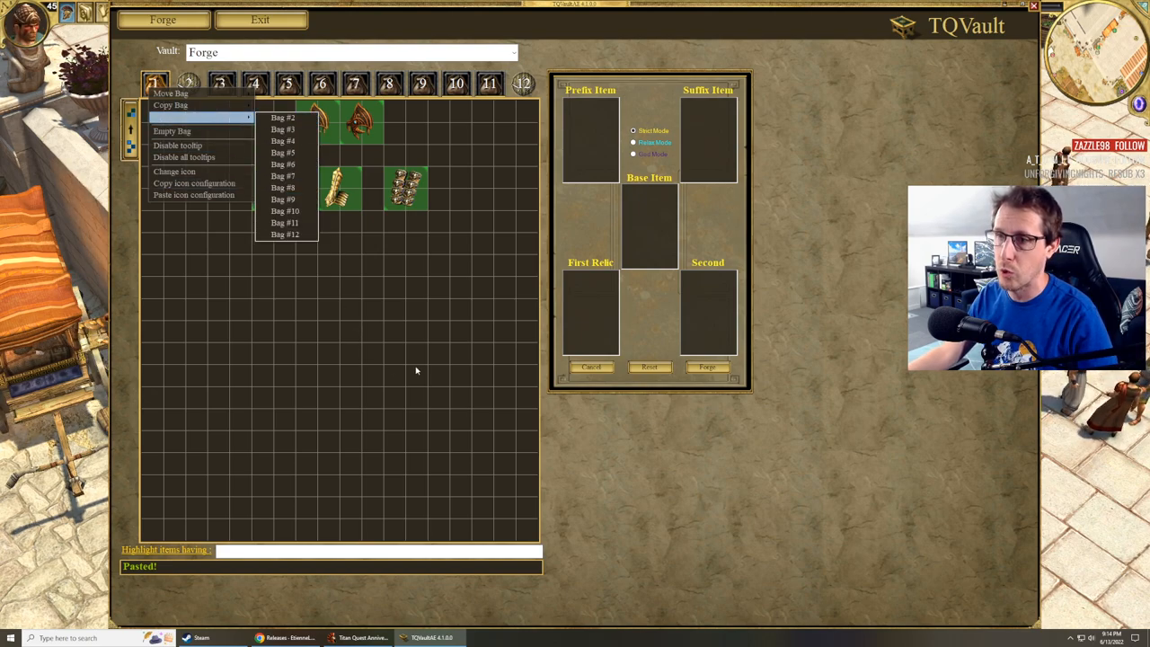
pyautogui.moveTo(374, 393)
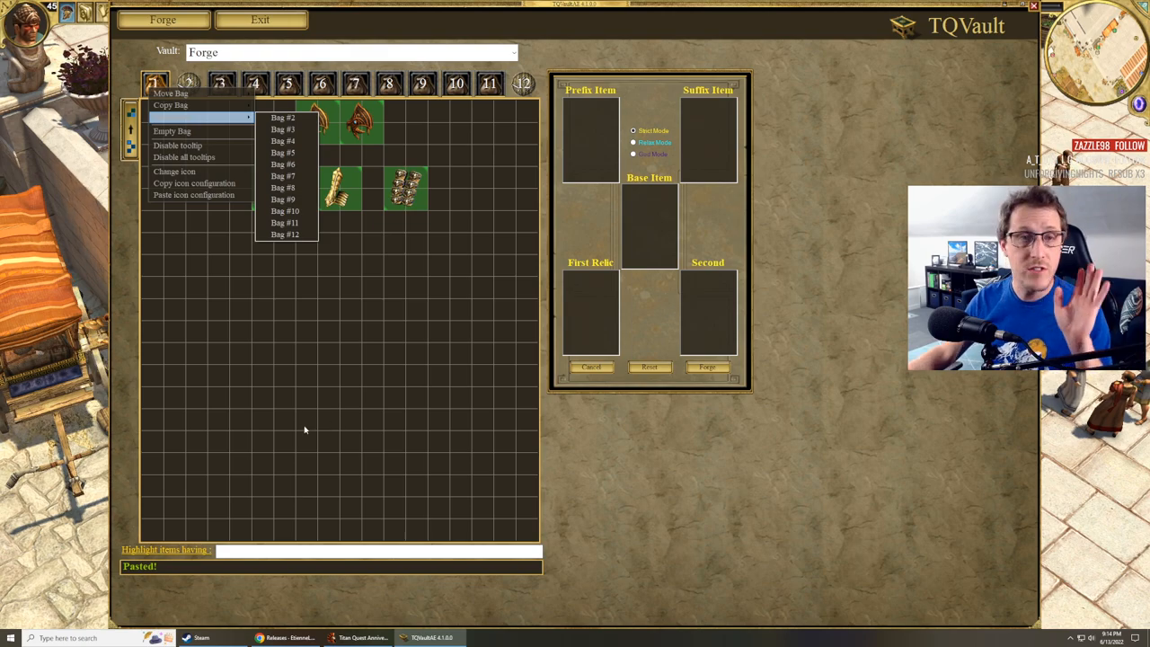
pyautogui.moveTo(309, 399)
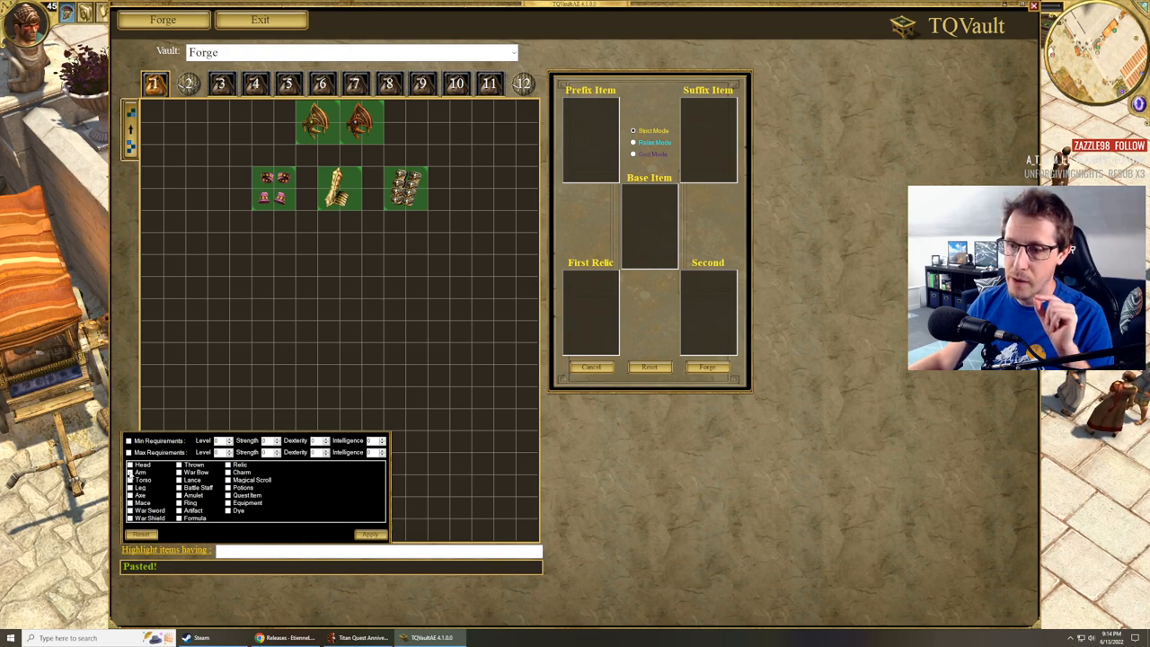
# - Check Arm in the Highlight items filter so arm pieces are outlined
pyautogui.click(142, 470)
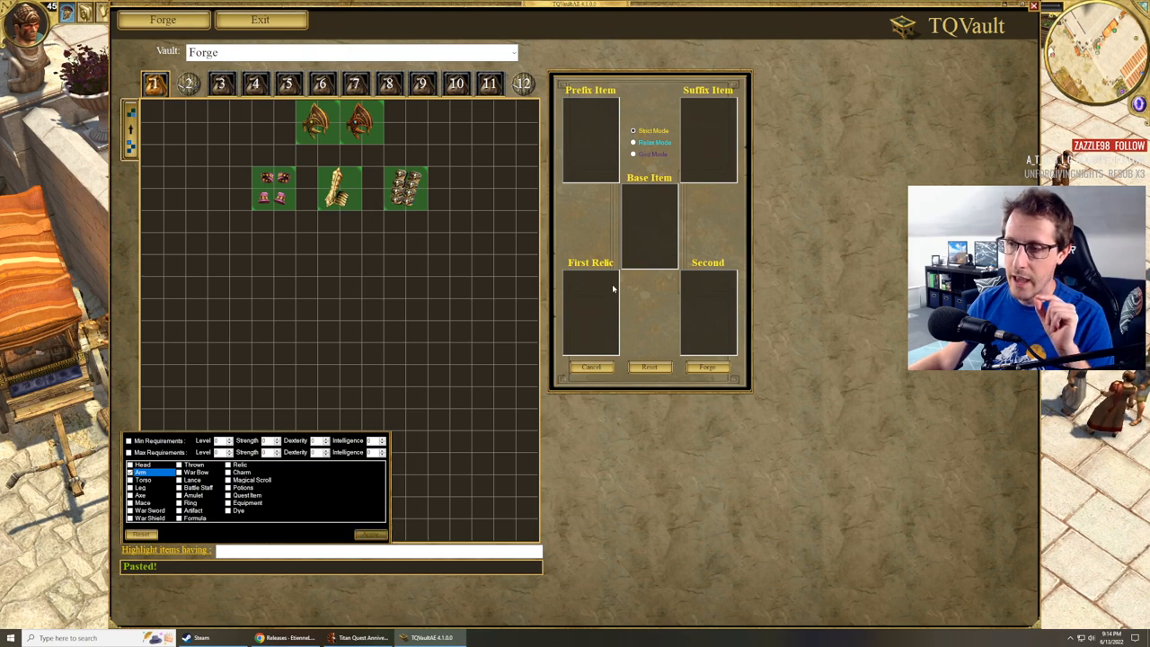
pyautogui.moveTo(460, 279)
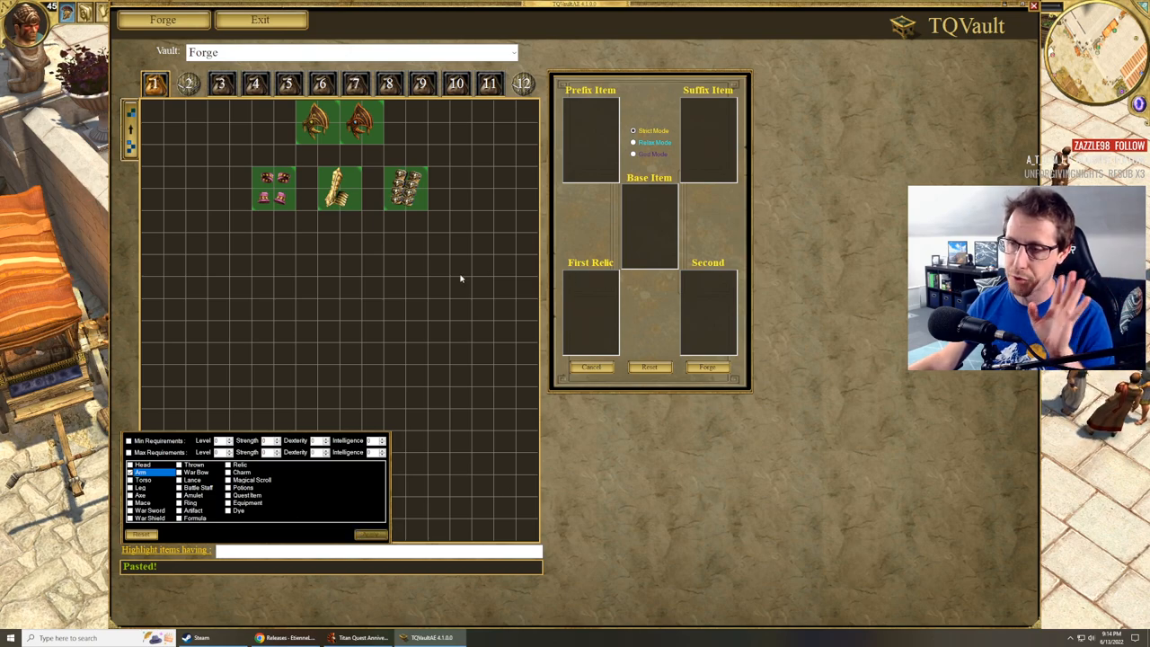
pyautogui.moveTo(449, 293)
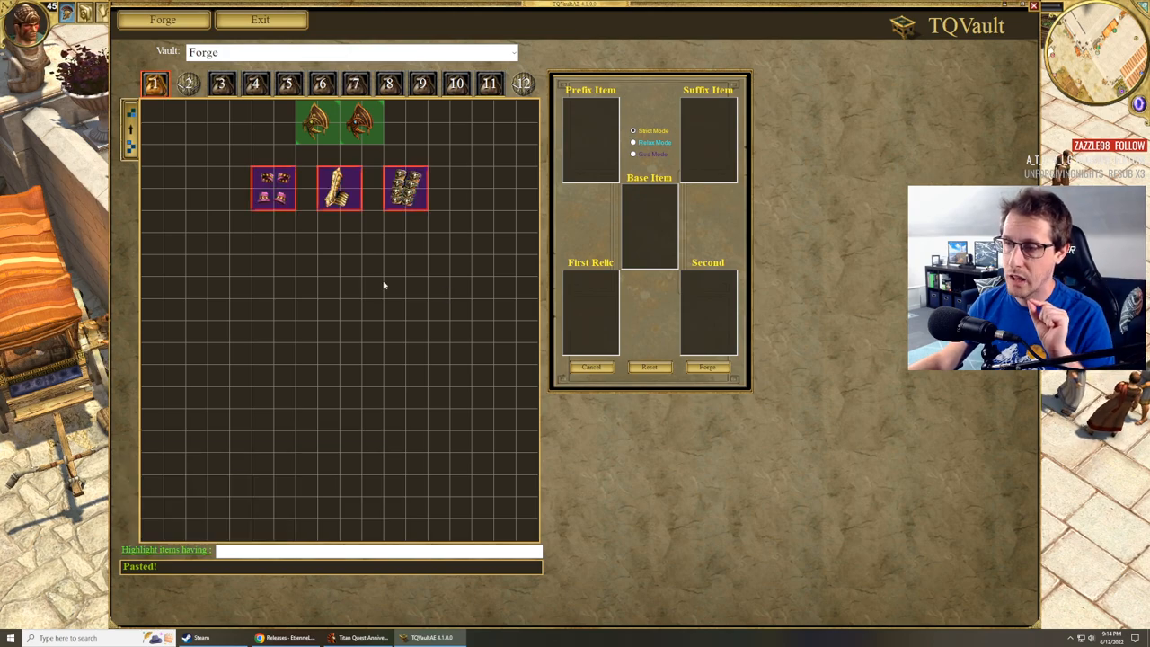
pyautogui.moveTo(339, 188)
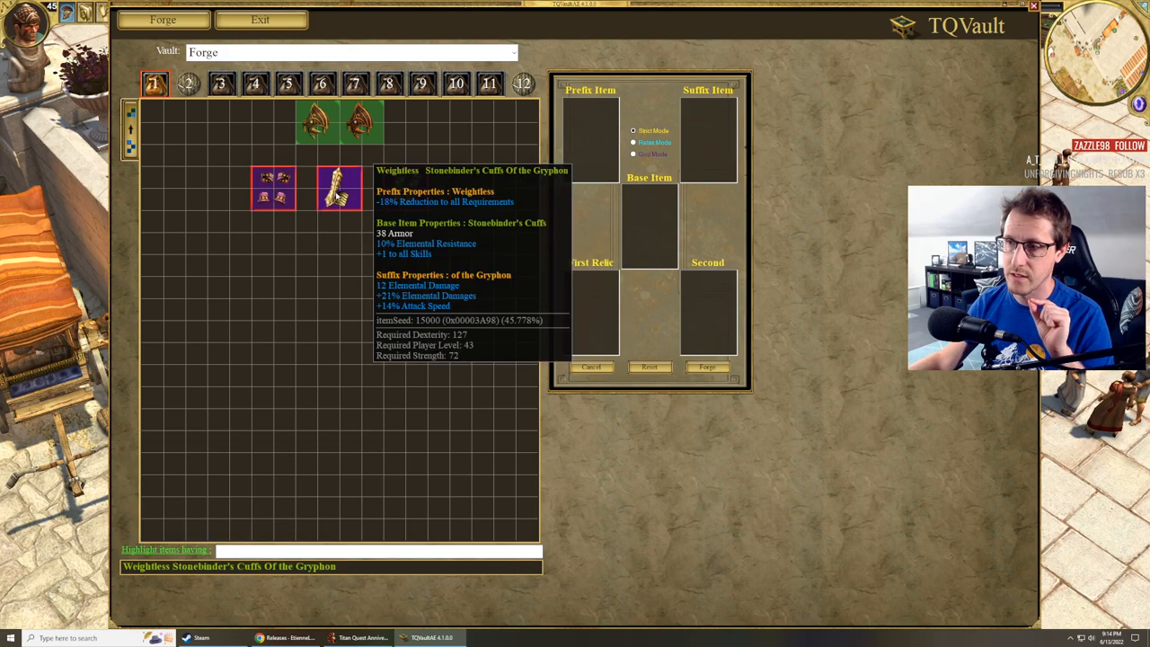